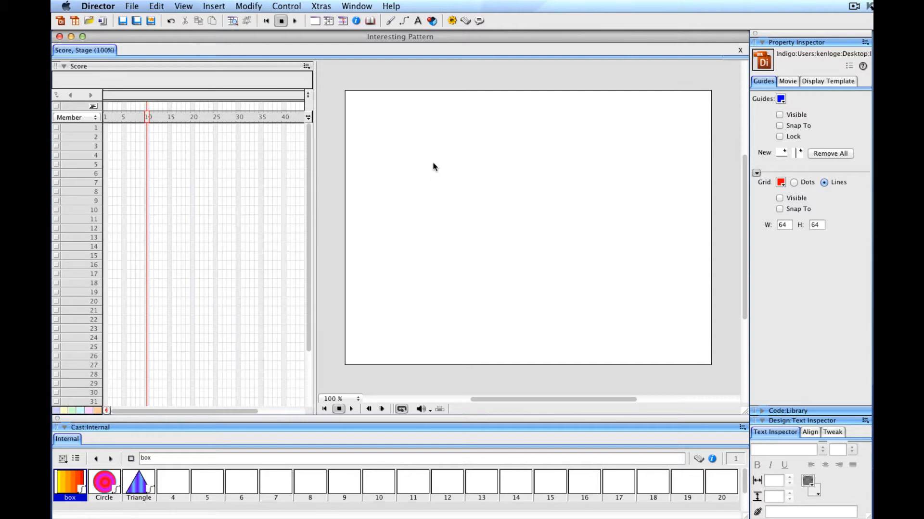
{"action": "mouse_move", "coordinate": [674, 341]}
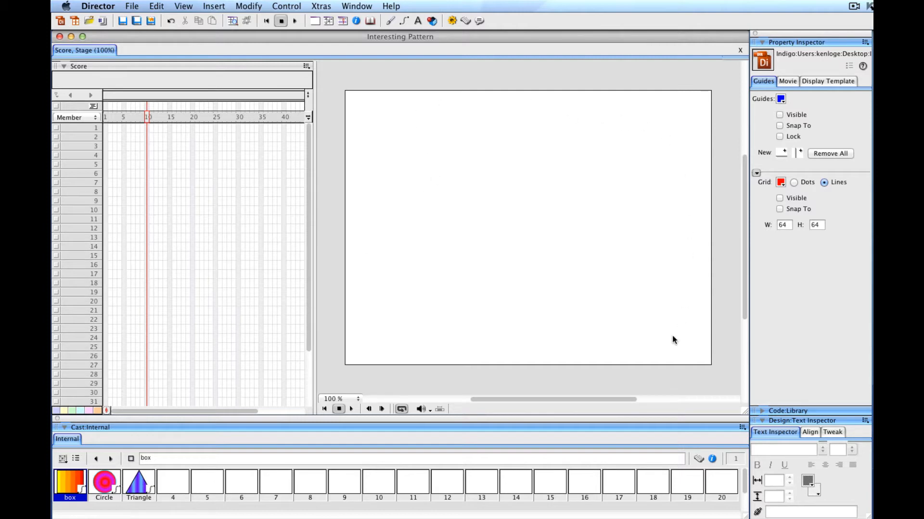
{"action": "mouse_move", "coordinate": [380, 119]}
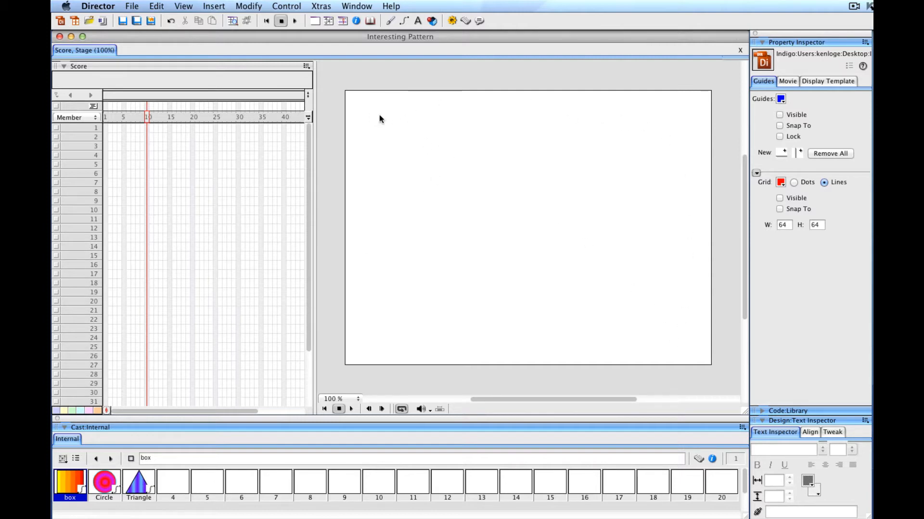
{"action": "mouse_move", "coordinate": [180, 421]}
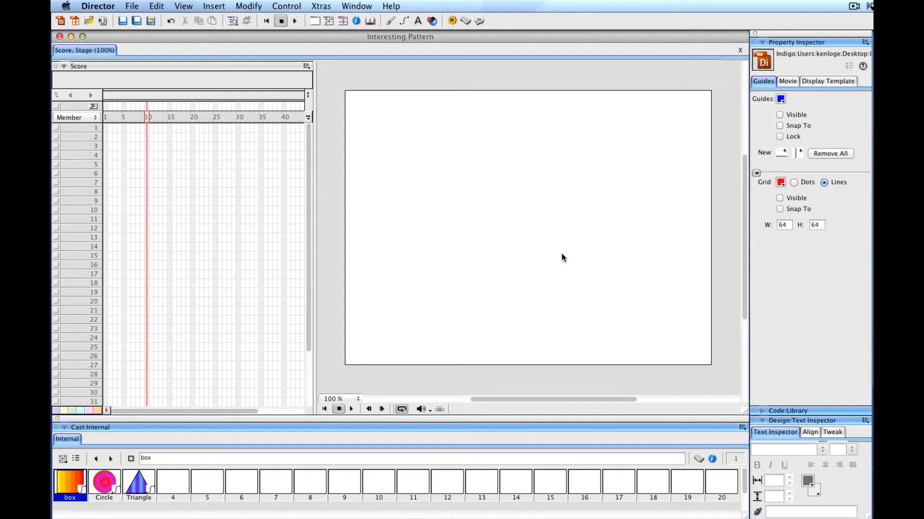
{"action": "mouse_move", "coordinate": [512, 249]}
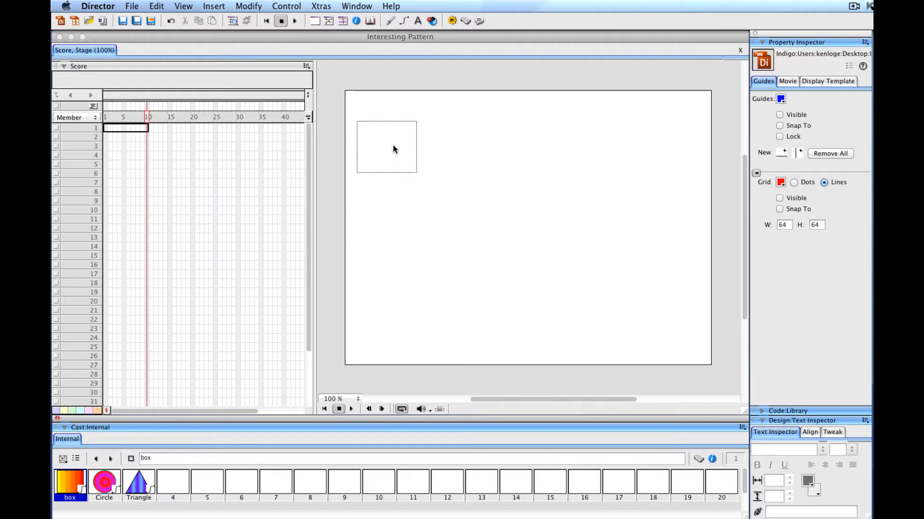
Place the gradient box near the stage's top-left and open it in the Vector Shape editor.
{"action": "left_click_drag", "start_coordinate": [69, 477], "coordinate": [386, 127]}
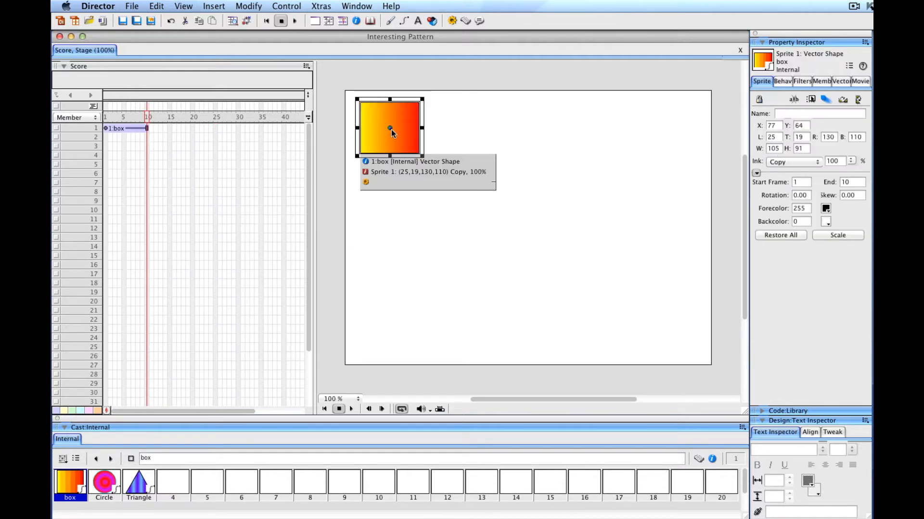
{"action": "left_click", "coordinate": [356, 6]}
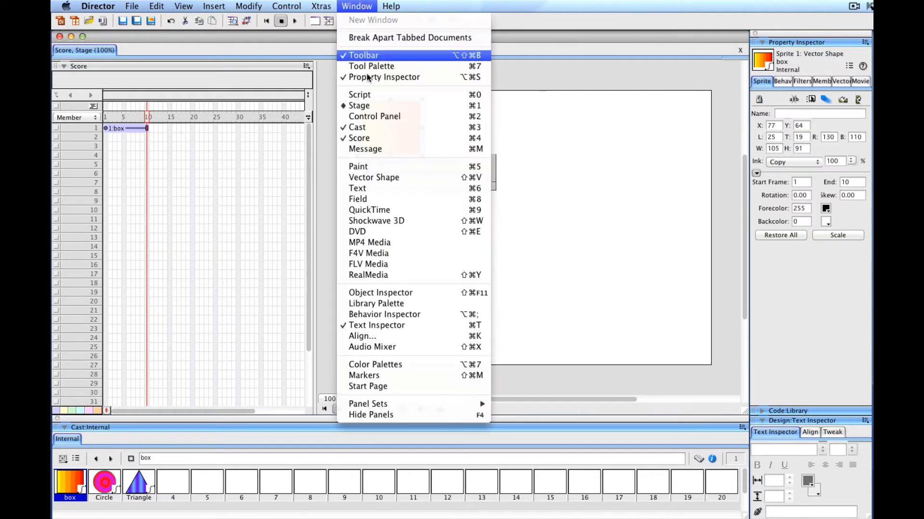
{"action": "mouse_move", "coordinate": [373, 177]}
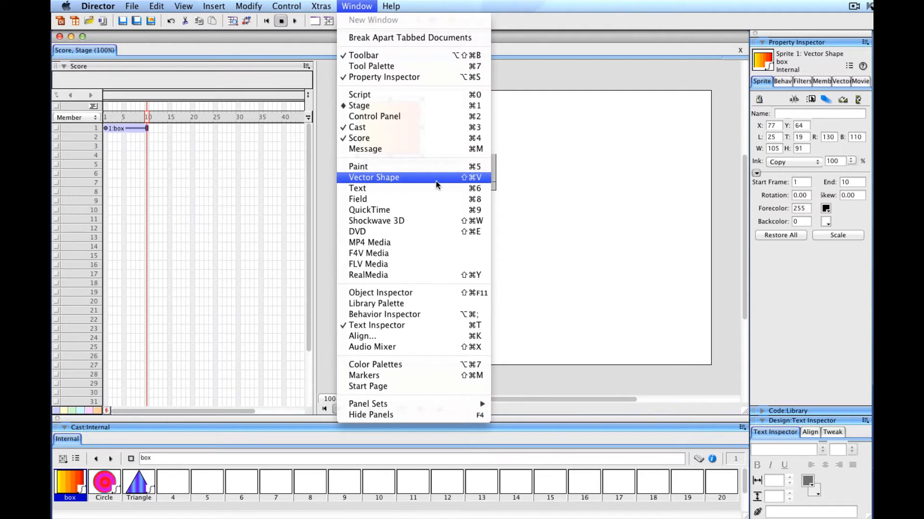
{"action": "left_click", "coordinate": [373, 177]}
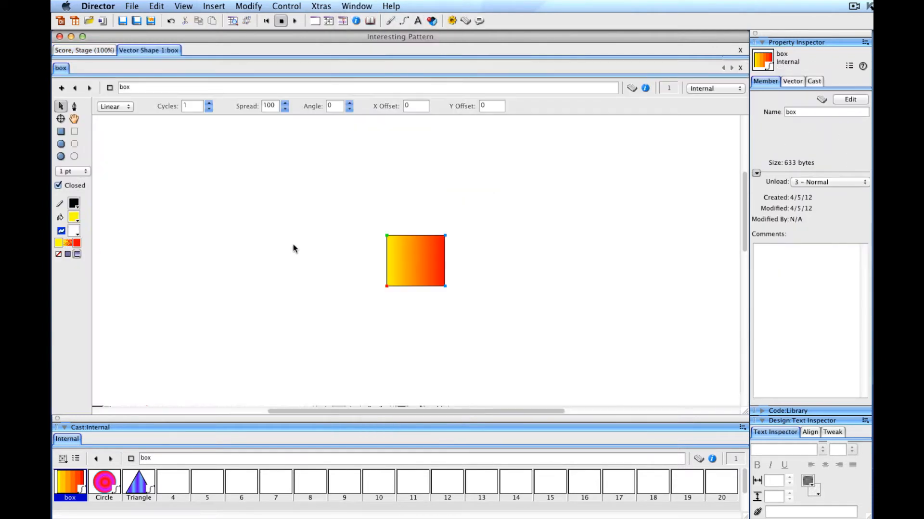
{"action": "mouse_move", "coordinate": [349, 330]}
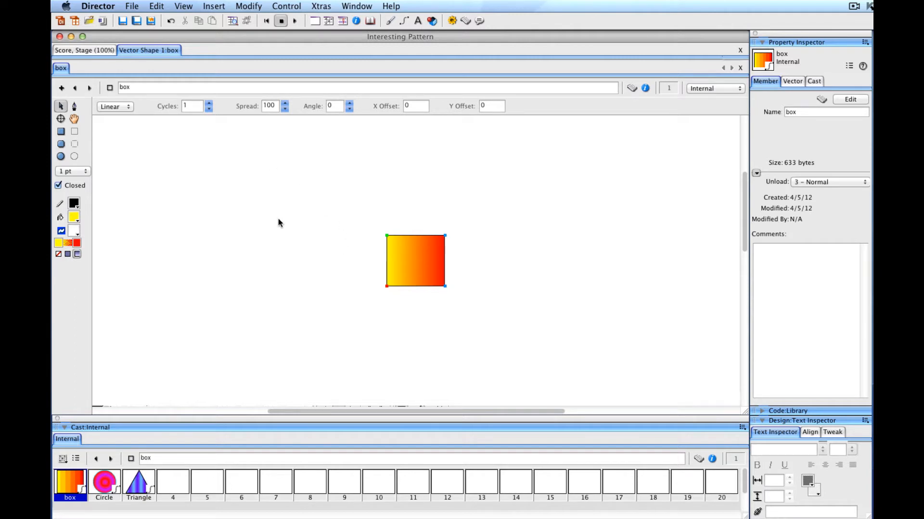
{"action": "mouse_move", "coordinate": [647, 127]}
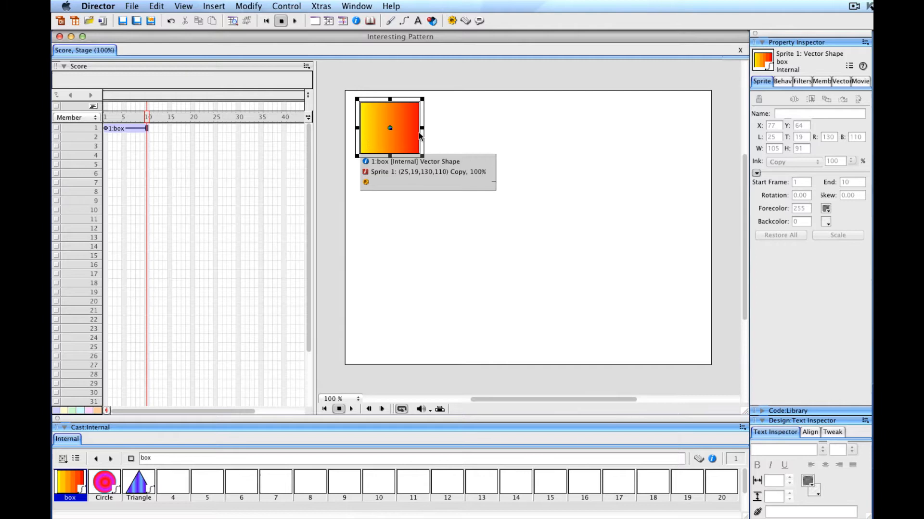
{"action": "mouse_move", "coordinate": [688, 133]}
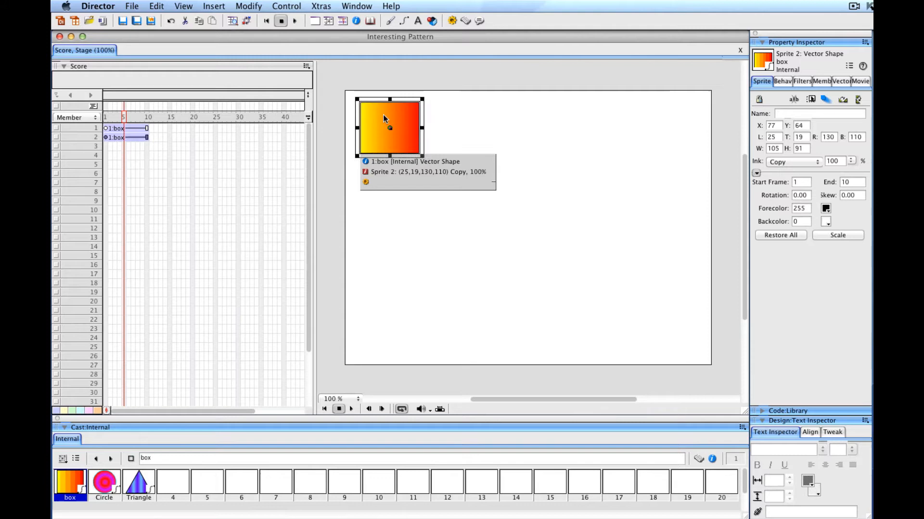
{"action": "mouse_move", "coordinate": [83, 138]}
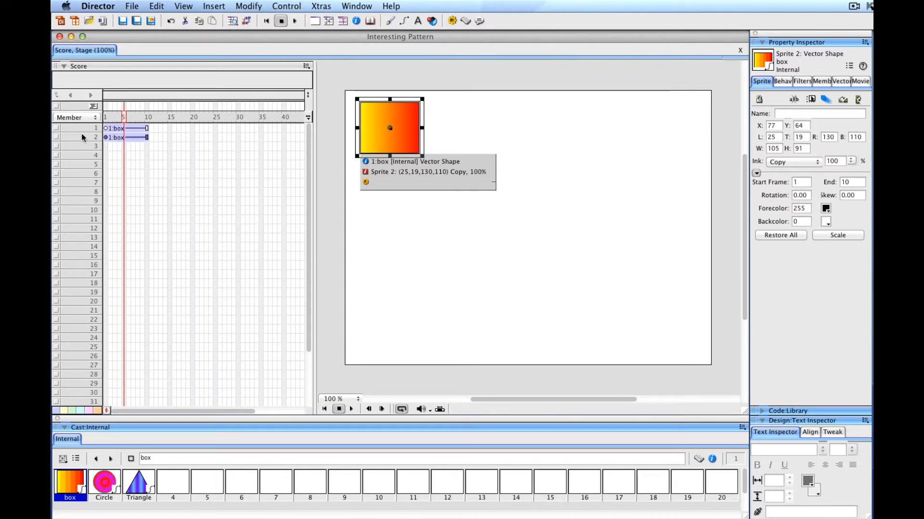
{"action": "mouse_move", "coordinate": [380, 115]}
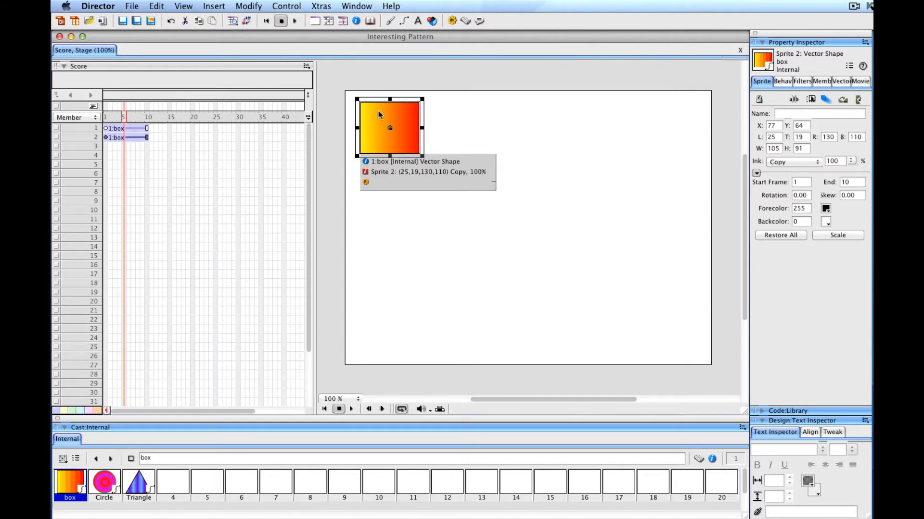
Paste copies of the box into new channels and drag each rightward into a row of five.
{"action": "left_click_drag", "start_coordinate": [390, 128], "coordinate": [419, 128]}
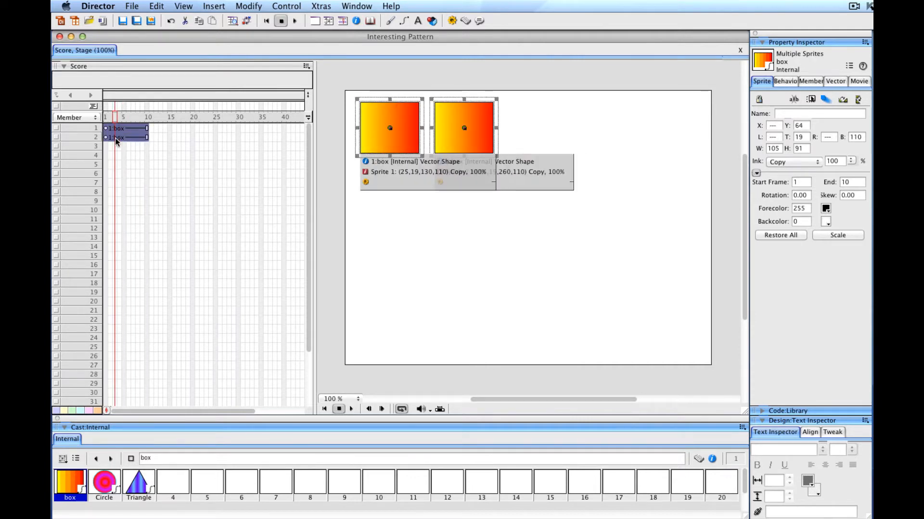
{"action": "mouse_move", "coordinate": [116, 137]}
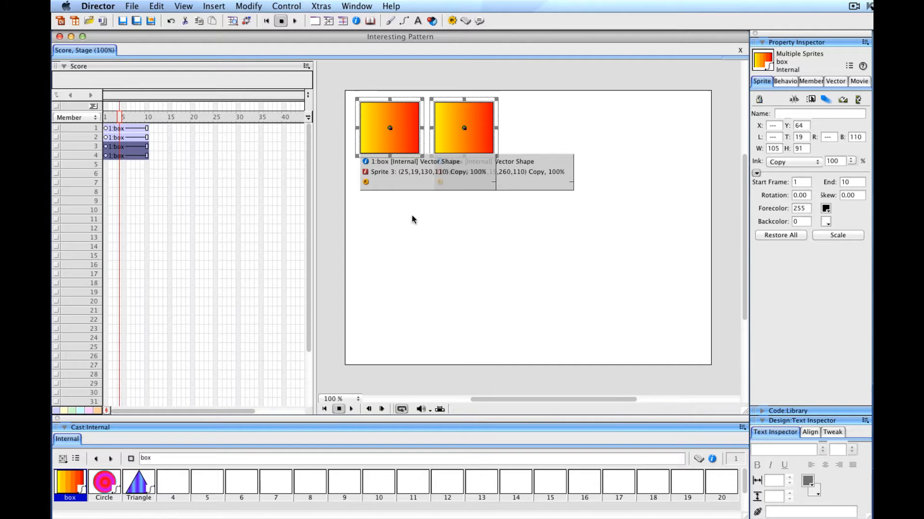
{"action": "left_click_drag", "start_coordinate": [389, 128], "coordinate": [395, 114]}
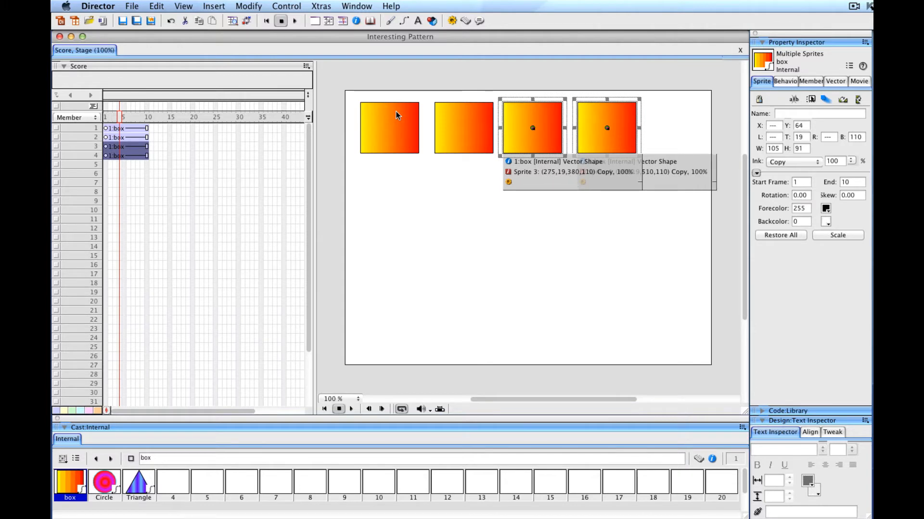
{"action": "mouse_move", "coordinate": [431, 98]}
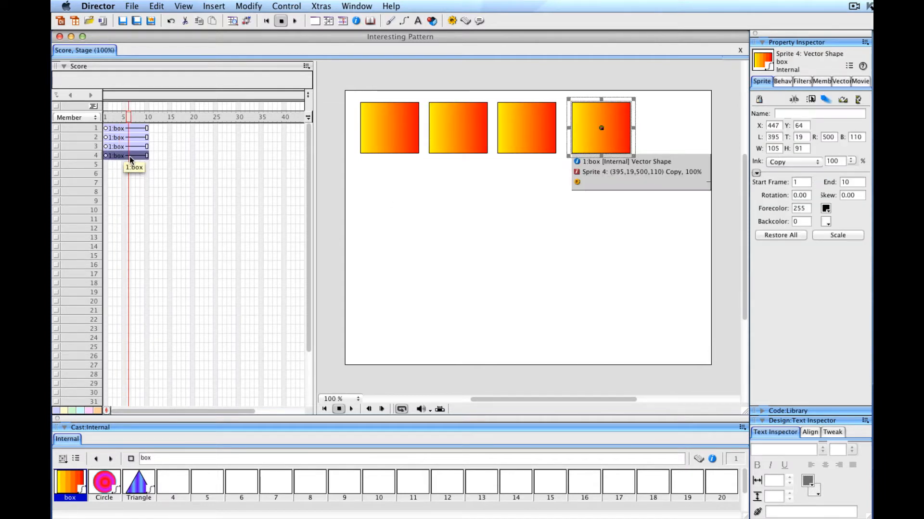
{"action": "left_click", "coordinate": [127, 165]}
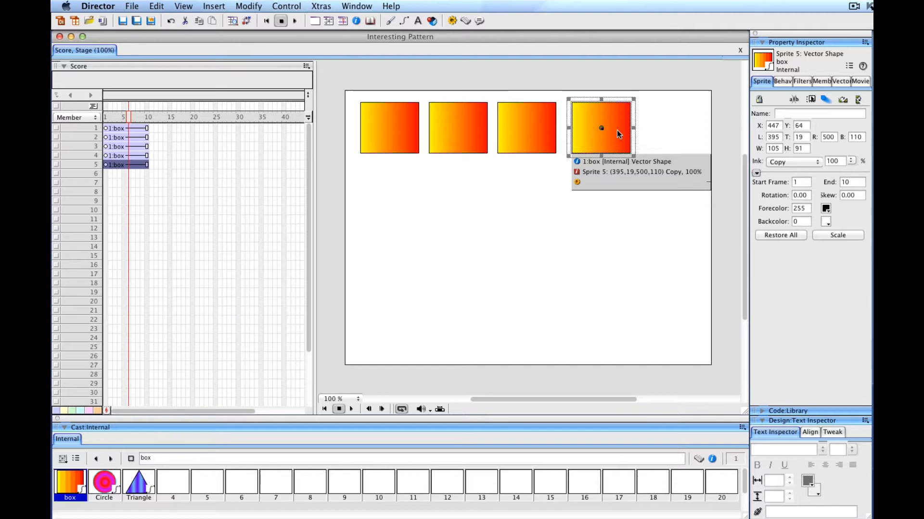
{"action": "left_click_drag", "start_coordinate": [600, 128], "coordinate": [652, 128]}
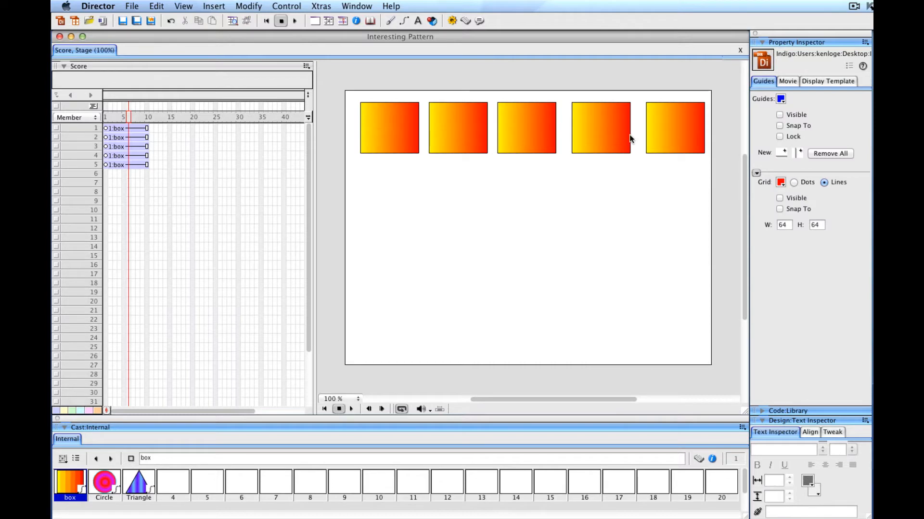
{"action": "mouse_move", "coordinate": [388, 121]}
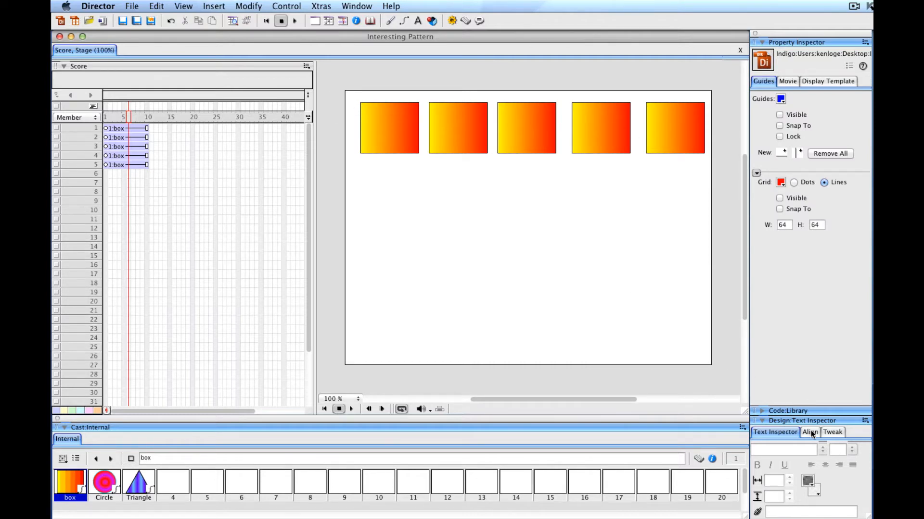
Nudge the row's end boxes, select all five and align their tops via the Align panel.
{"action": "left_click", "coordinate": [809, 432]}
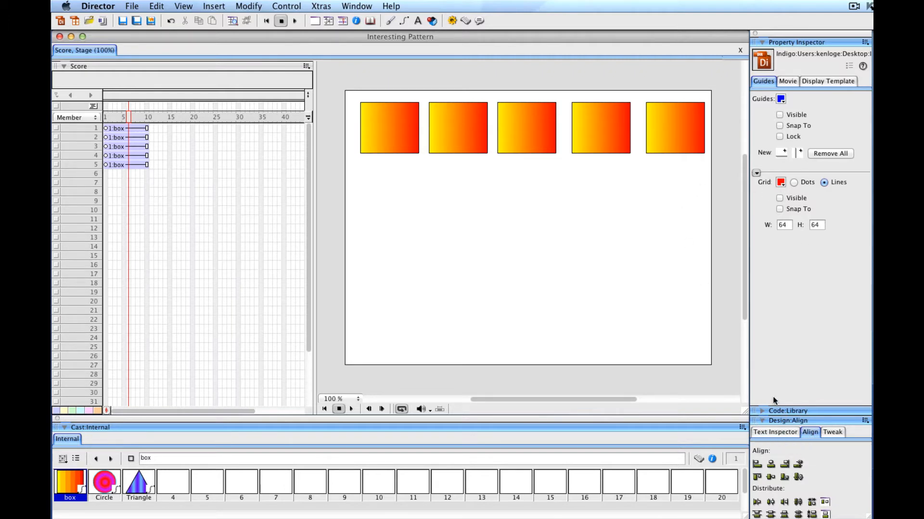
{"action": "left_click", "coordinate": [356, 6]}
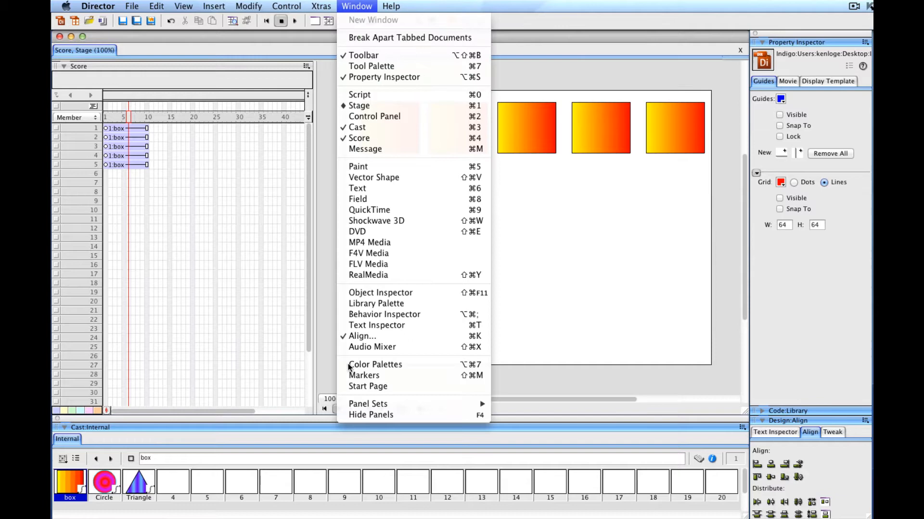
{"action": "mouse_move", "coordinate": [362, 336]}
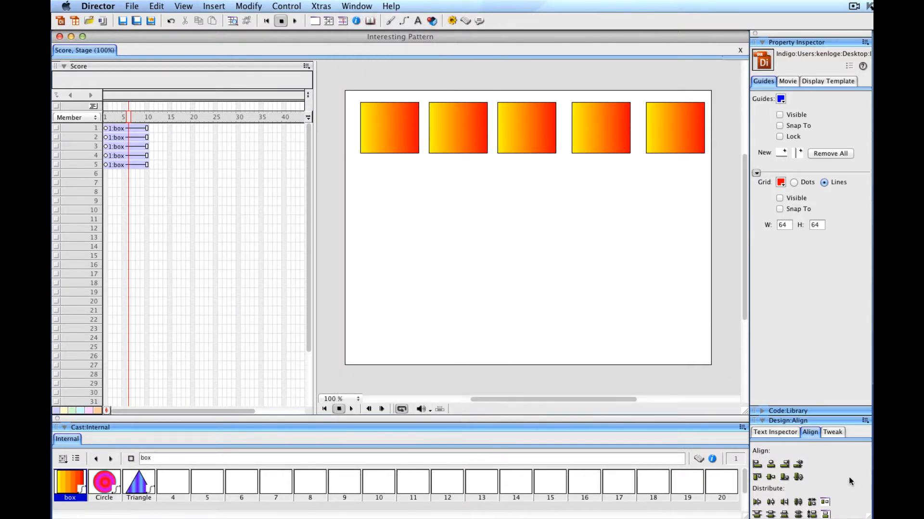
{"action": "mouse_move", "coordinate": [387, 117]}
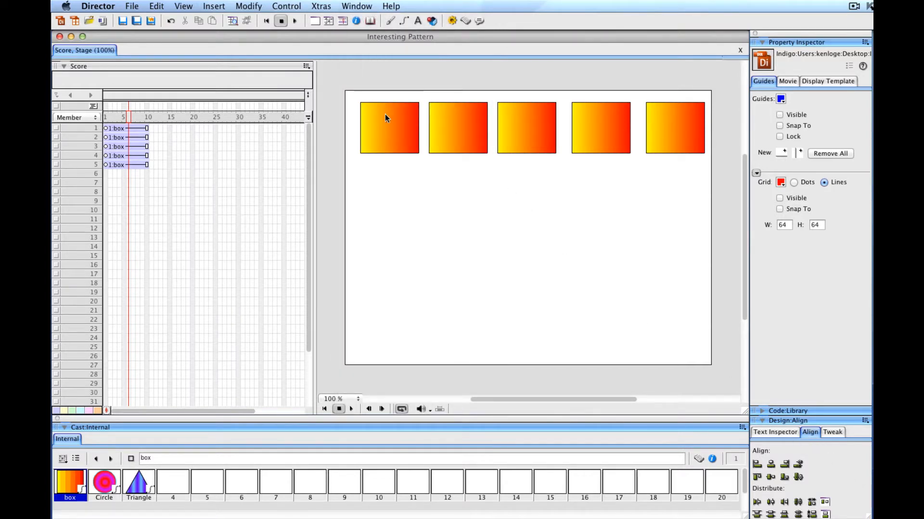
{"action": "left_click", "coordinate": [386, 128]}
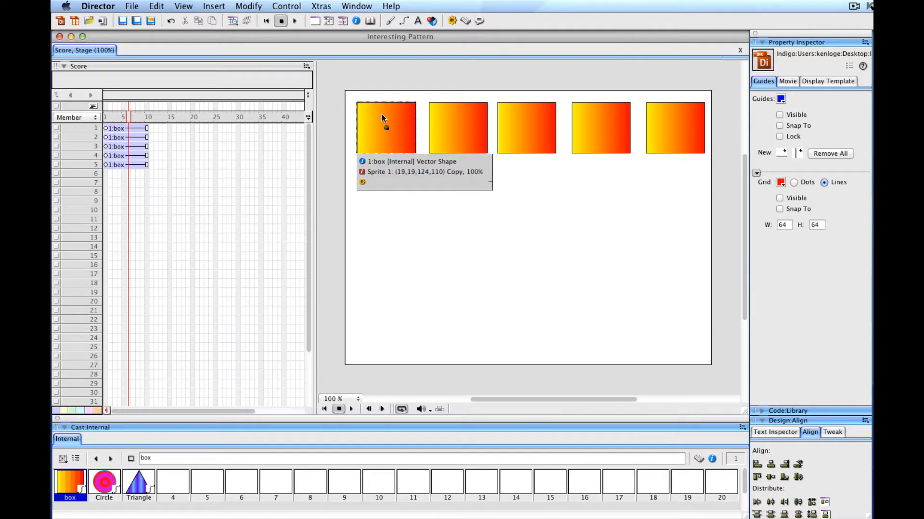
{"action": "left_click_drag", "start_coordinate": [386, 128], "coordinate": [382, 128]}
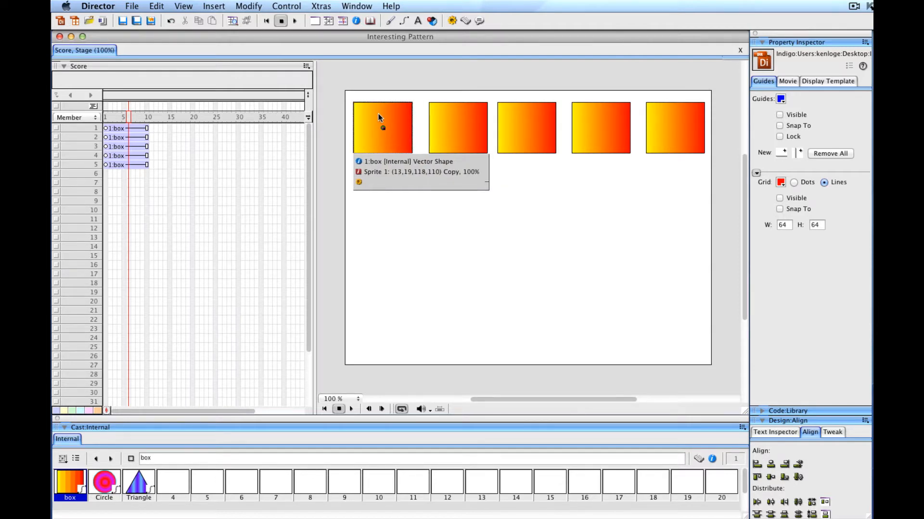
{"action": "left_click", "coordinate": [382, 127]}
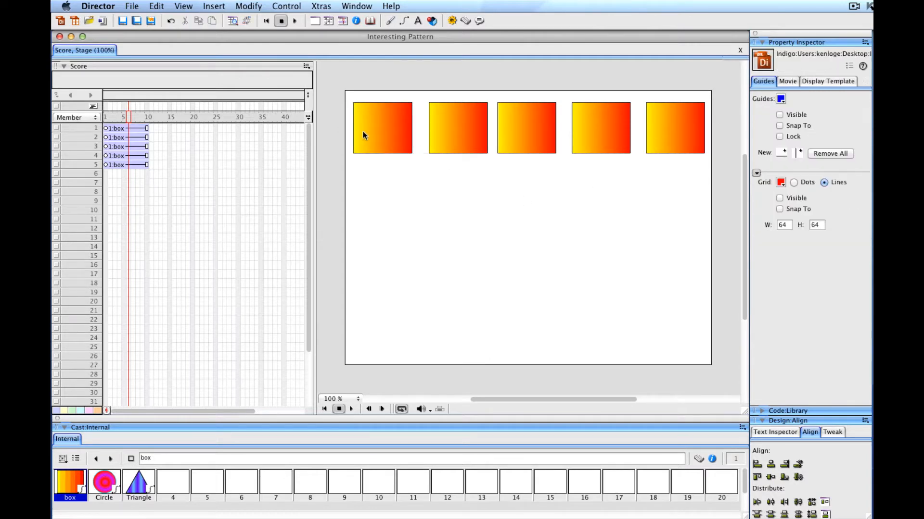
{"action": "left_click", "coordinate": [674, 128]}
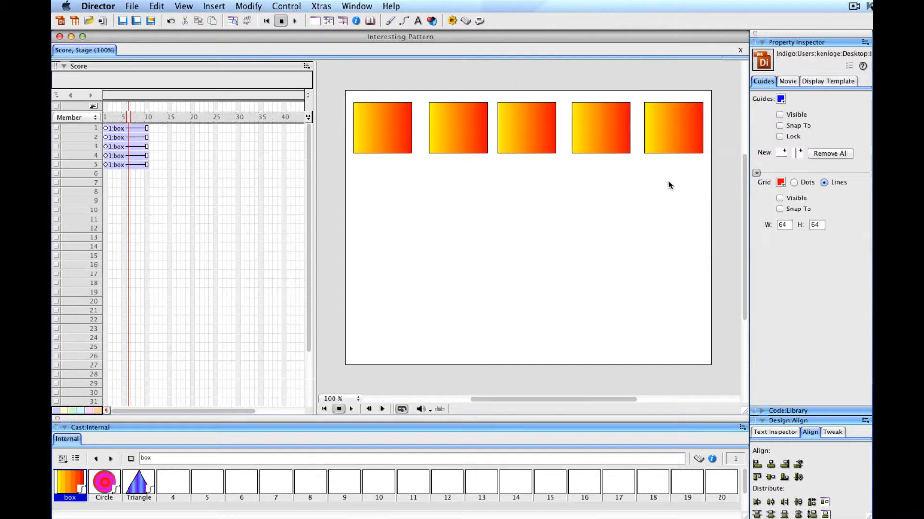
{"action": "mouse_move", "coordinate": [678, 144]}
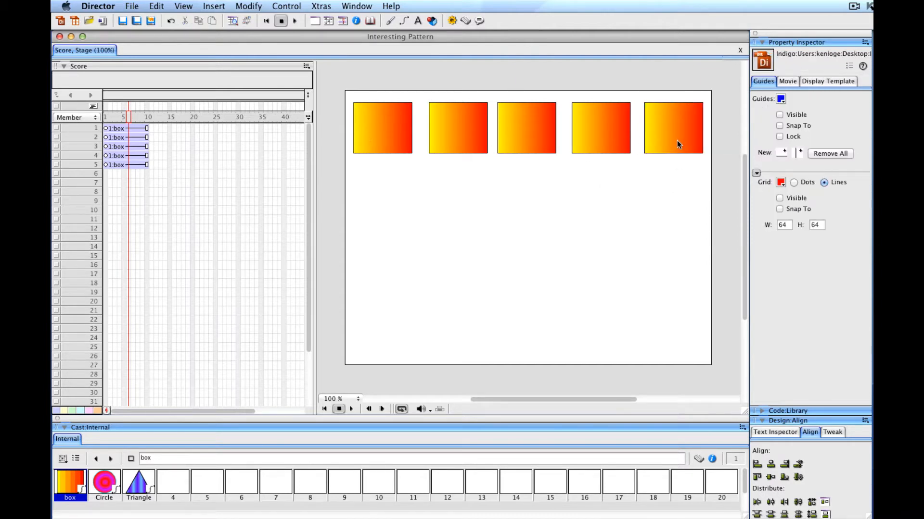
{"action": "mouse_move", "coordinate": [355, 124]}
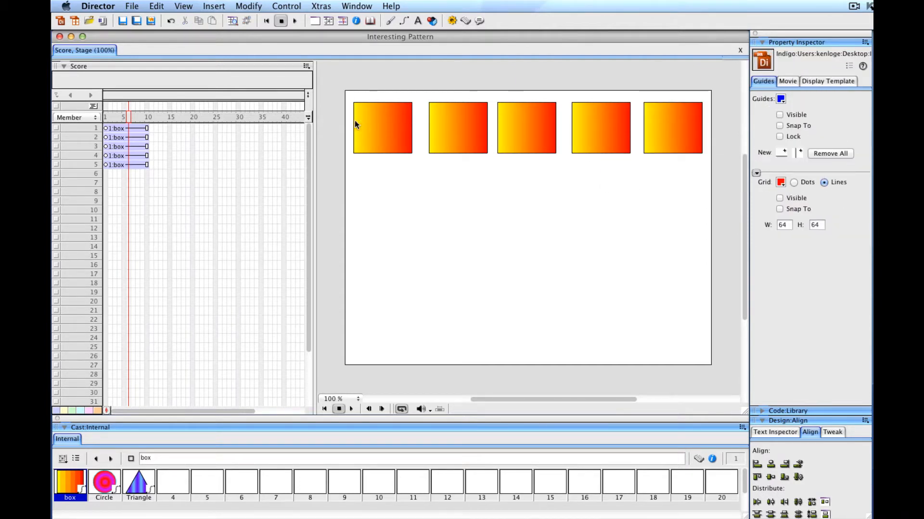
{"action": "mouse_move", "coordinate": [445, 128]}
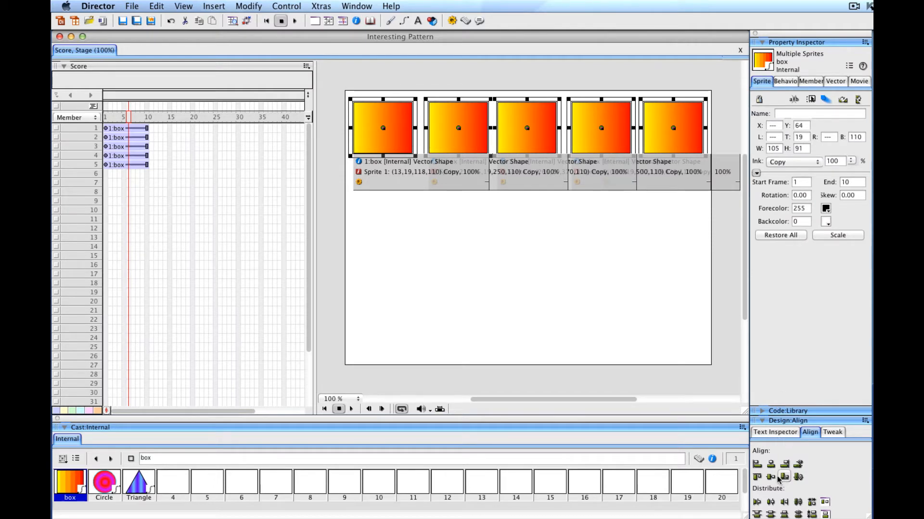
{"action": "left_click", "coordinate": [771, 477]}
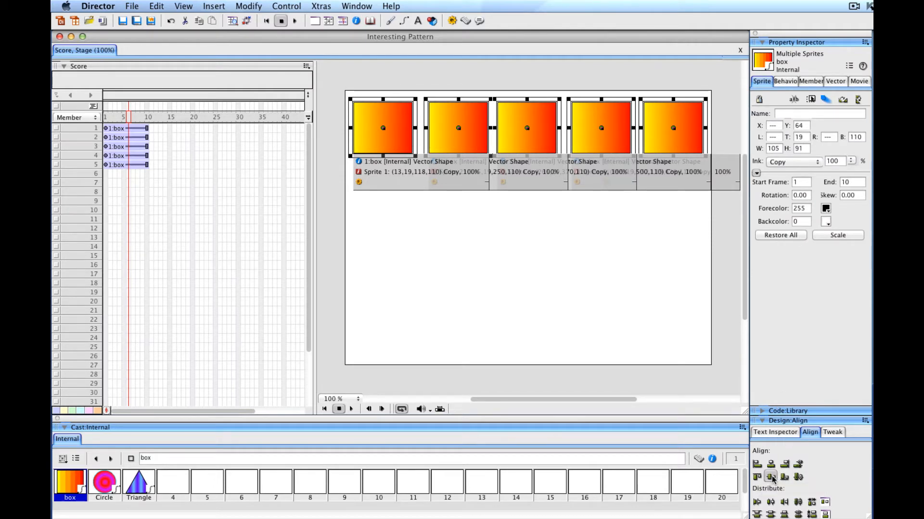
{"action": "mouse_move", "coordinate": [771, 477]}
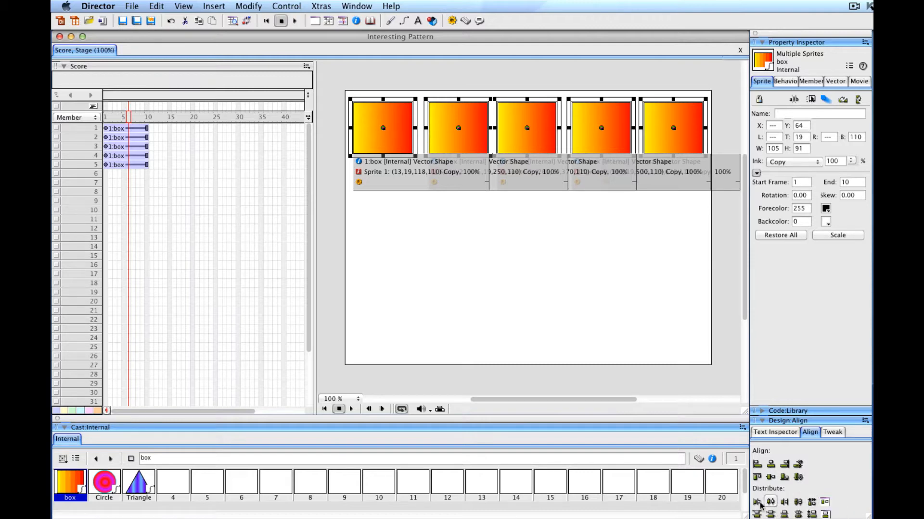
{"action": "mouse_move", "coordinate": [770, 502]}
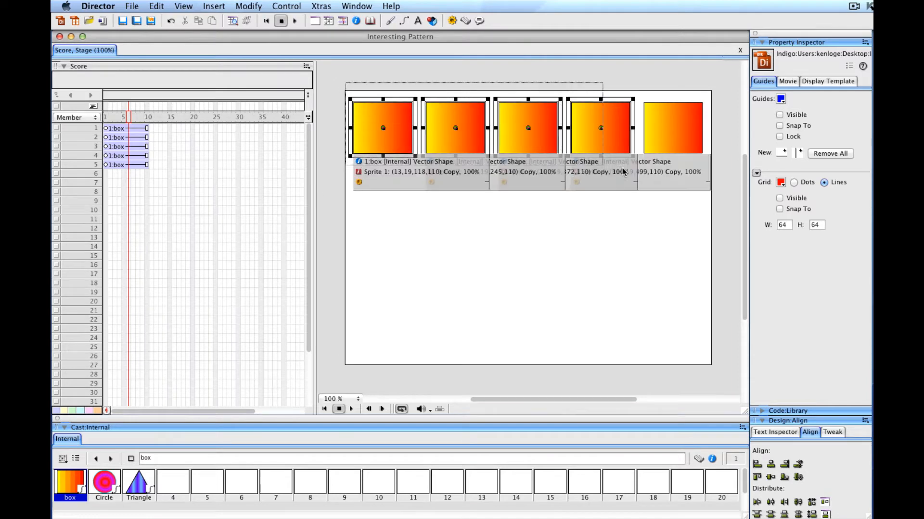
Select the row of boxes to copy it into channels 6–20 as three more rows.
{"action": "left_click", "coordinate": [672, 128]}
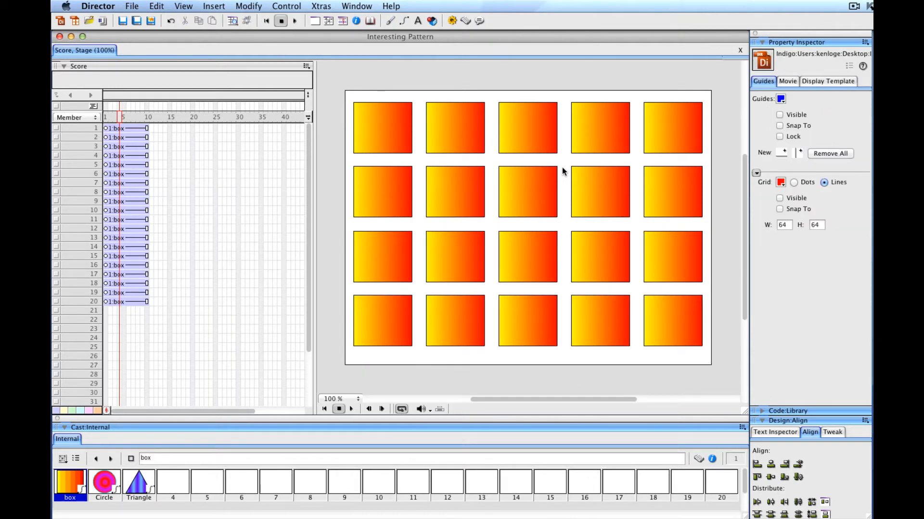
{"action": "mouse_move", "coordinate": [352, 226]}
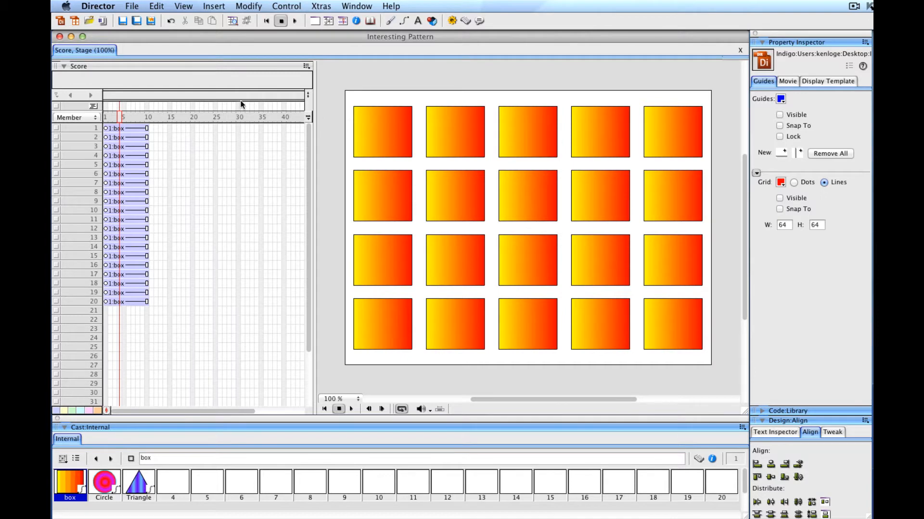
{"action": "mouse_move", "coordinate": [388, 146]}
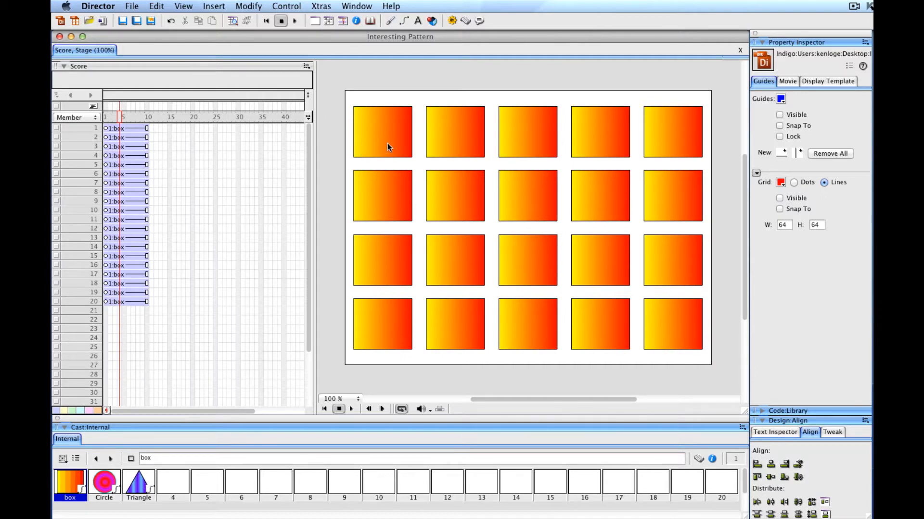
{"action": "mouse_move", "coordinate": [673, 133]}
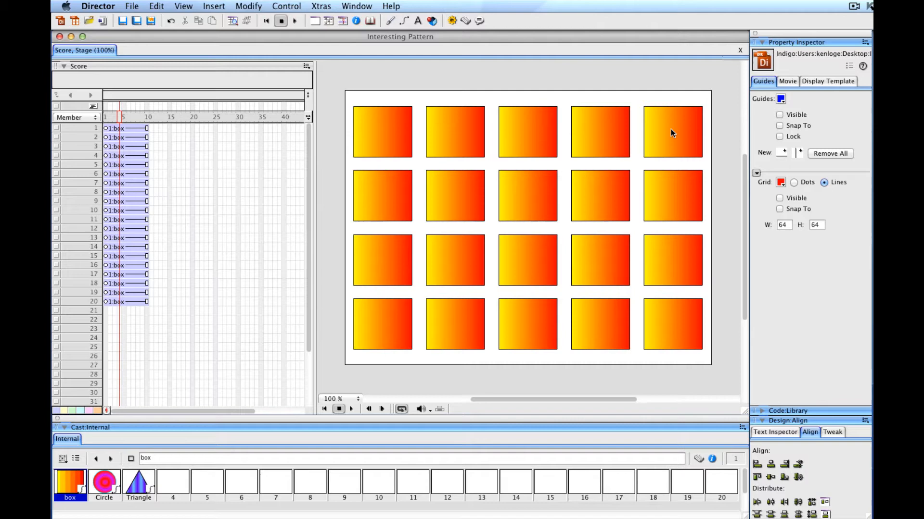
{"action": "mouse_move", "coordinate": [381, 132]}
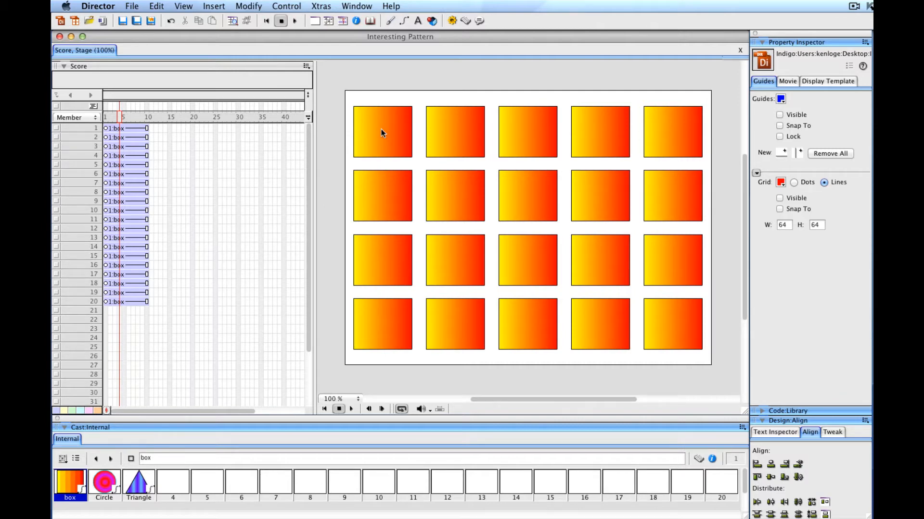
{"action": "mouse_move", "coordinate": [389, 147]}
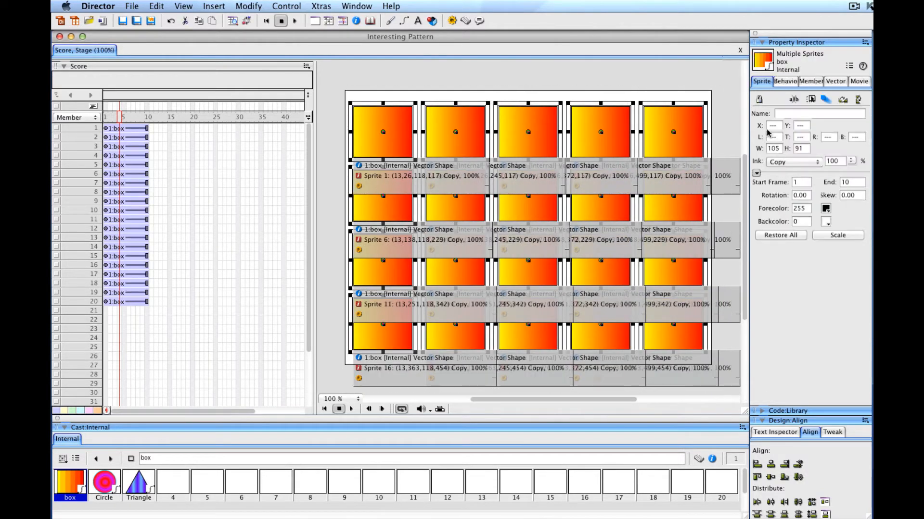
{"action": "mouse_move", "coordinate": [761, 81]}
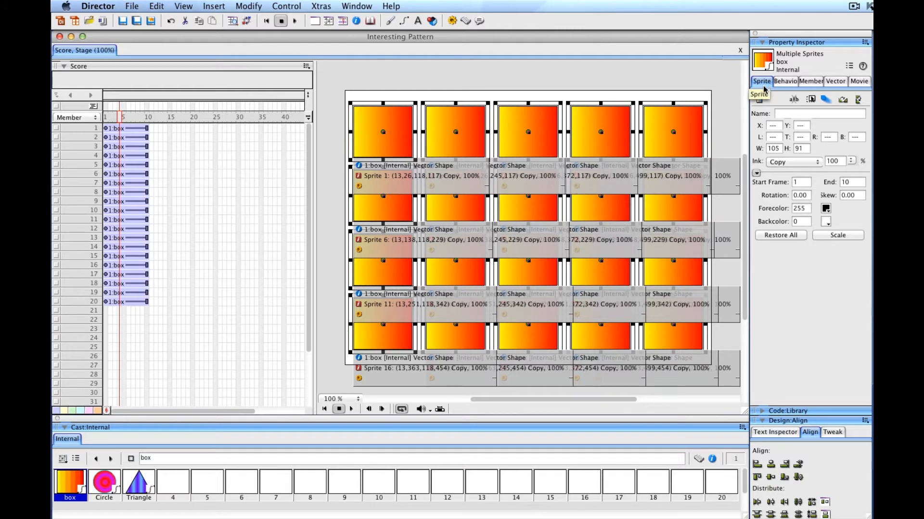
Set the selected sprites' ink to Background Transparent in the Sprite properties.
{"action": "left_click", "coordinate": [792, 162]}
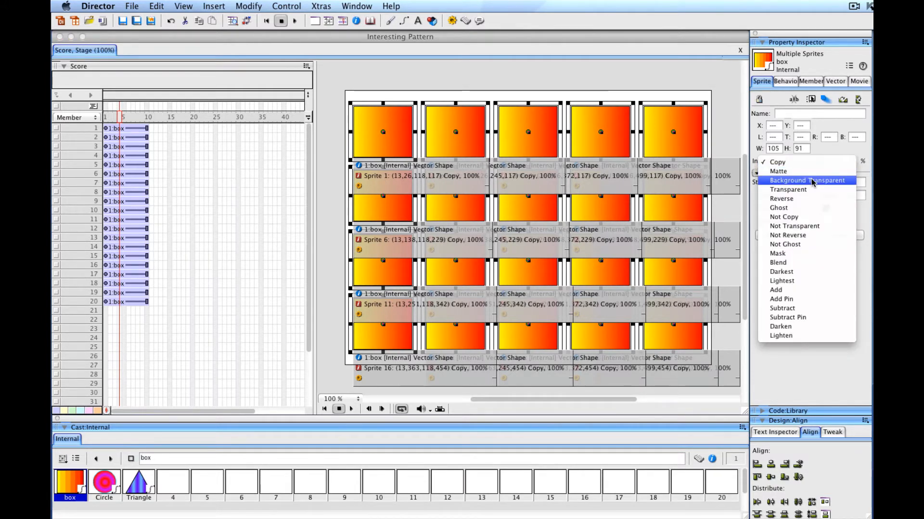
{"action": "left_click", "coordinate": [807, 180]}
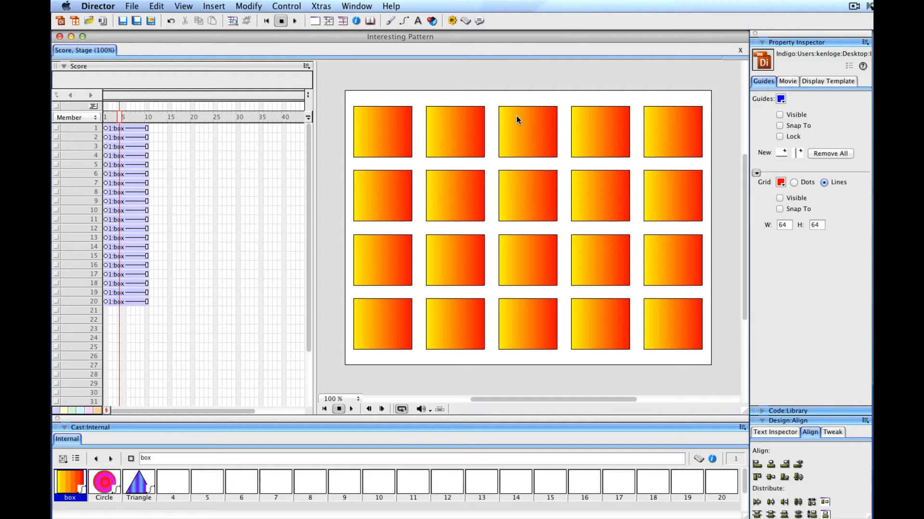
{"action": "mouse_move", "coordinate": [338, 87]}
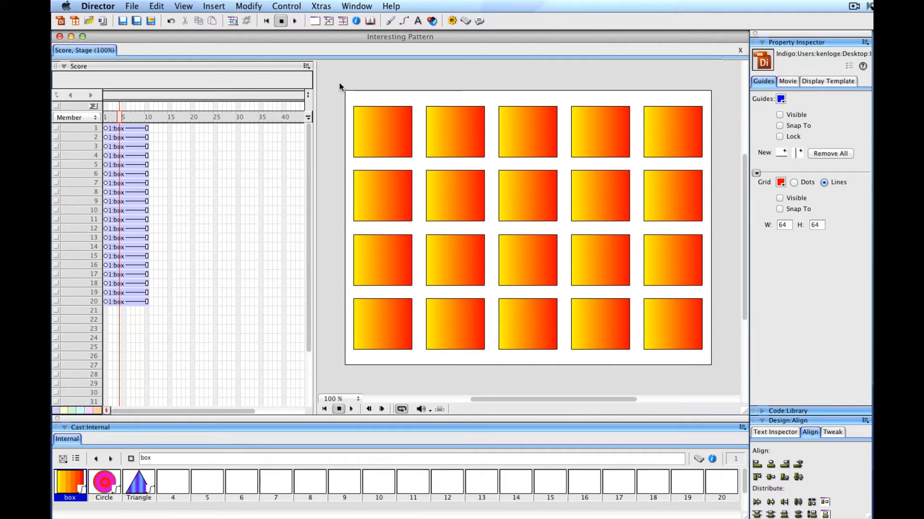
{"action": "mouse_move", "coordinate": [658, 338]}
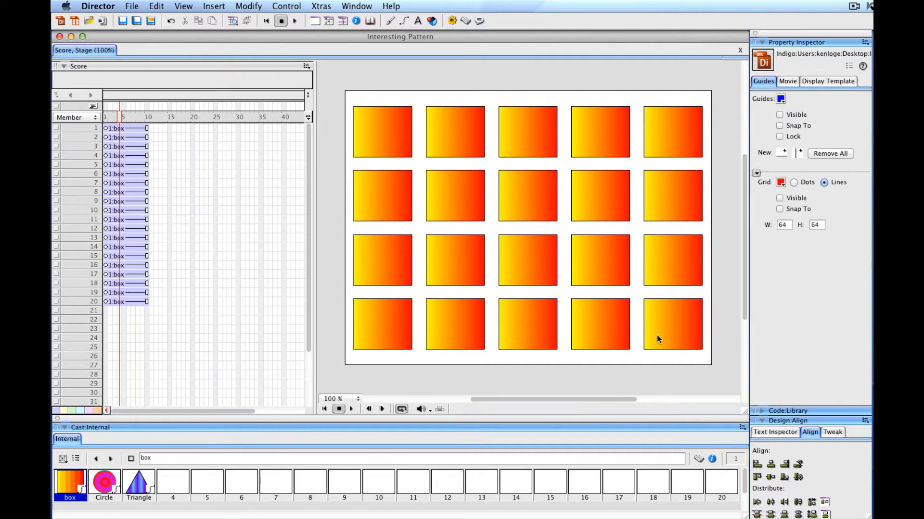
{"action": "mouse_move", "coordinate": [660, 337]}
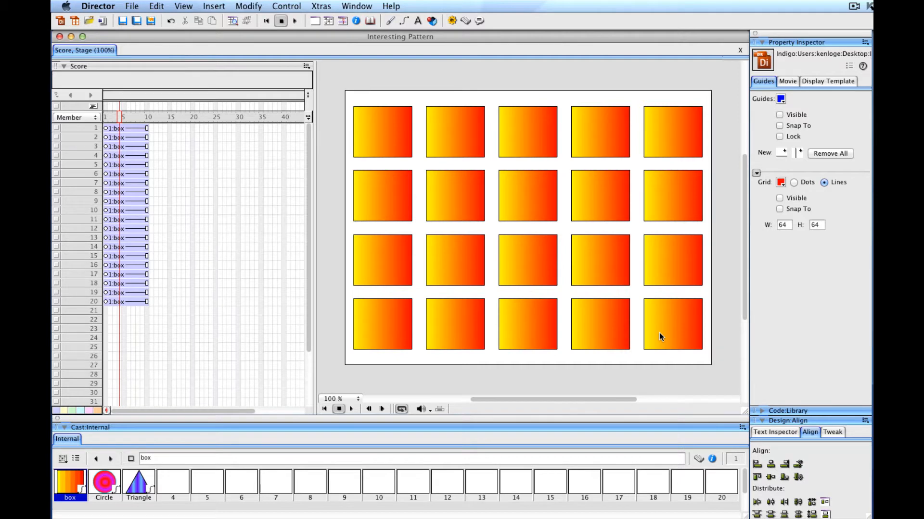
{"action": "mouse_move", "coordinate": [414, 97]}
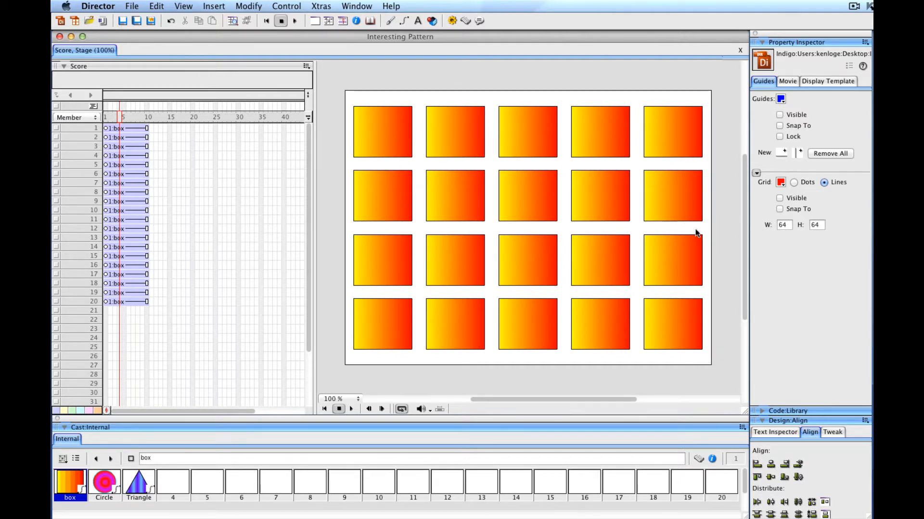
{"action": "mouse_move", "coordinate": [339, 85]}
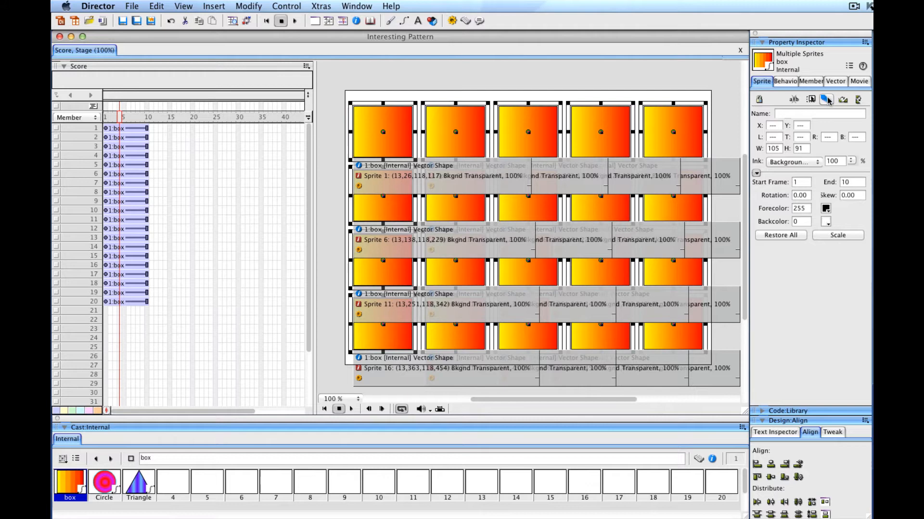
{"action": "mouse_move", "coordinate": [826, 100]}
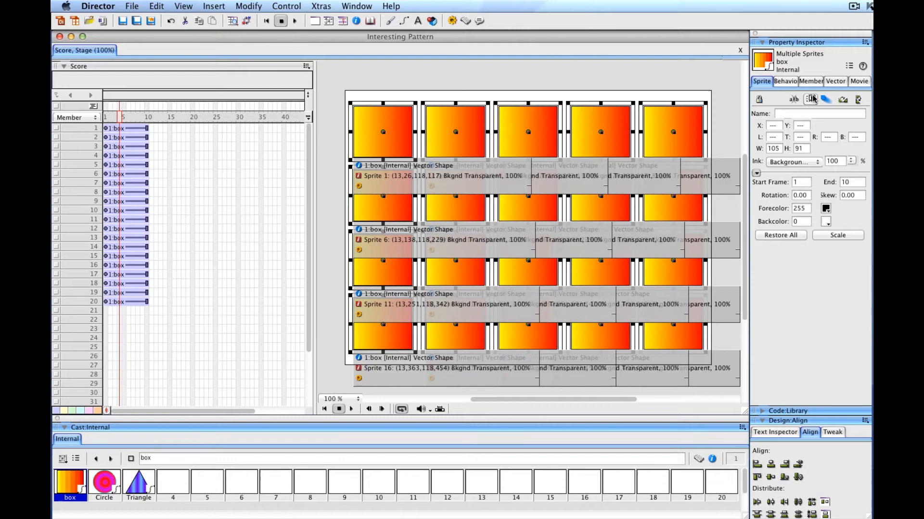
{"action": "mouse_move", "coordinate": [810, 99]}
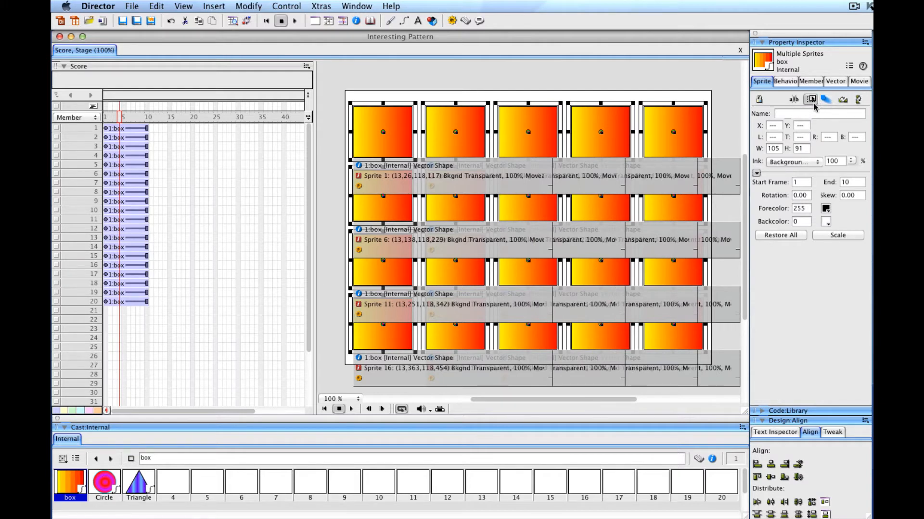
{"action": "mouse_move", "coordinate": [816, 99]}
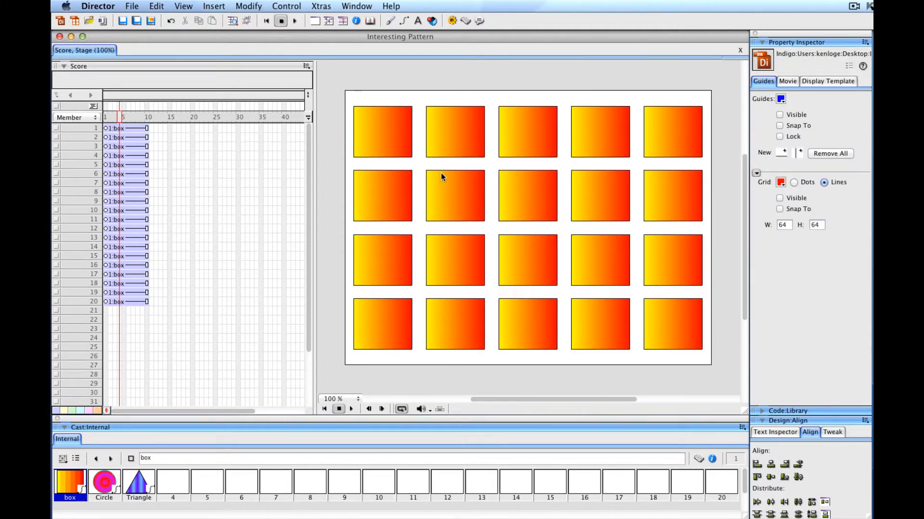
{"action": "mouse_move", "coordinate": [500, 125]}
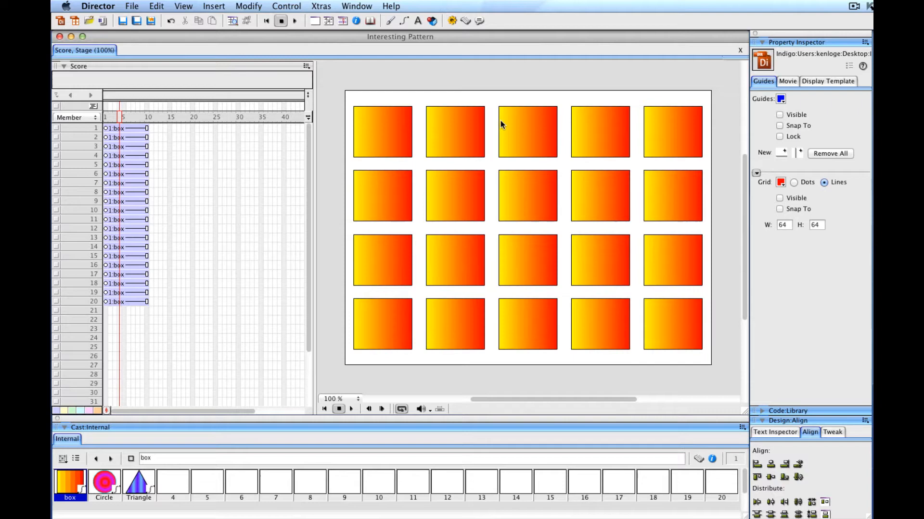
{"action": "mouse_move", "coordinate": [399, 201]}
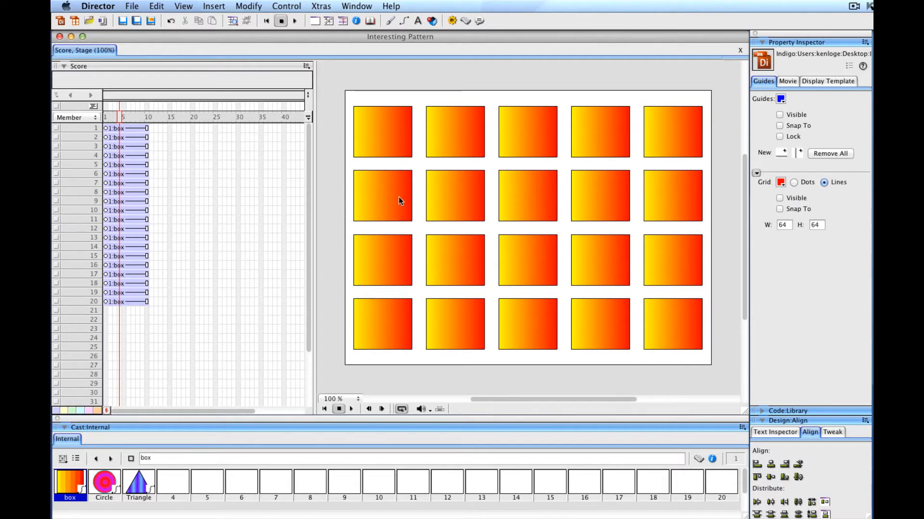
{"action": "mouse_move", "coordinate": [619, 141]}
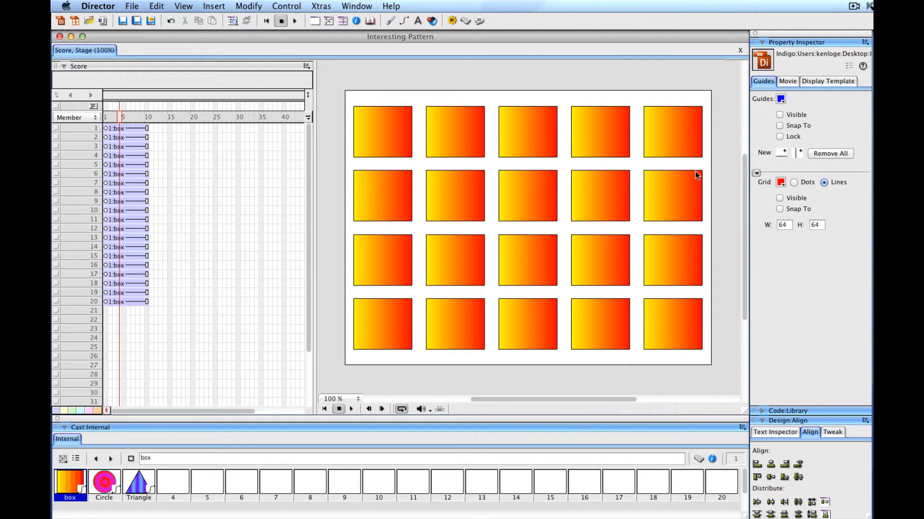
{"action": "mouse_move", "coordinate": [81, 143]}
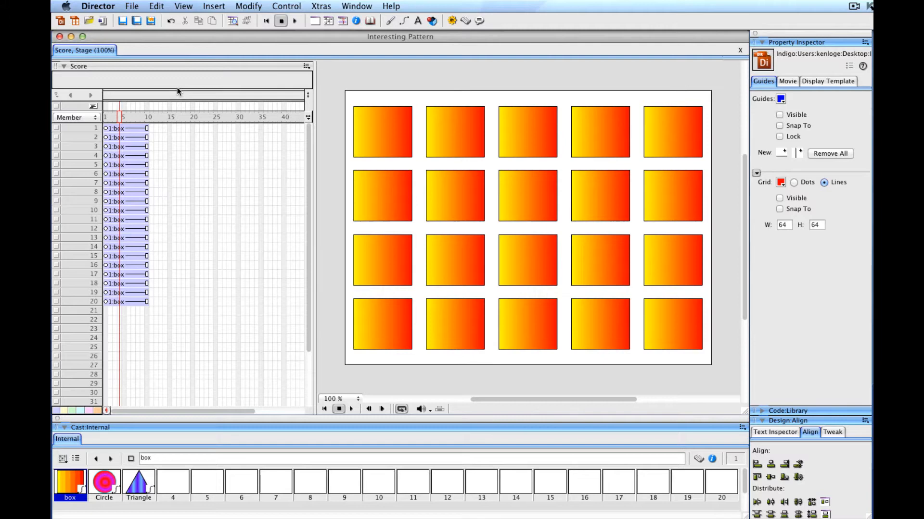
{"action": "mouse_move", "coordinate": [267, 106]}
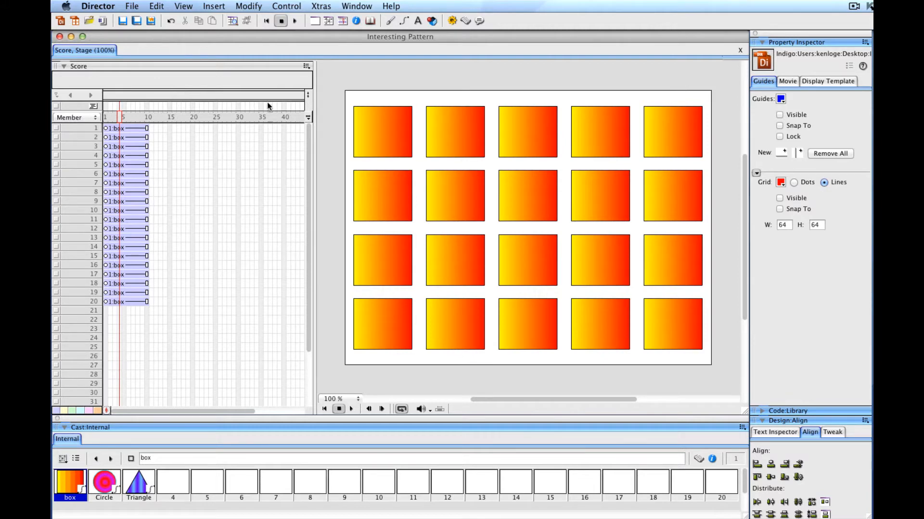
{"action": "mouse_move", "coordinate": [147, 108]}
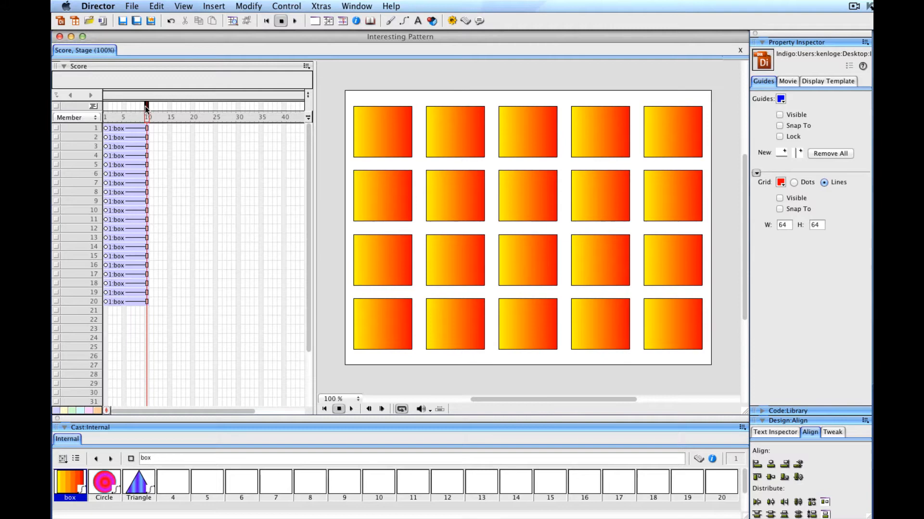
Bring up the frame 10 behaviour channel options to add a frame behaviour.
{"action": "right_click", "coordinate": [146, 106]}
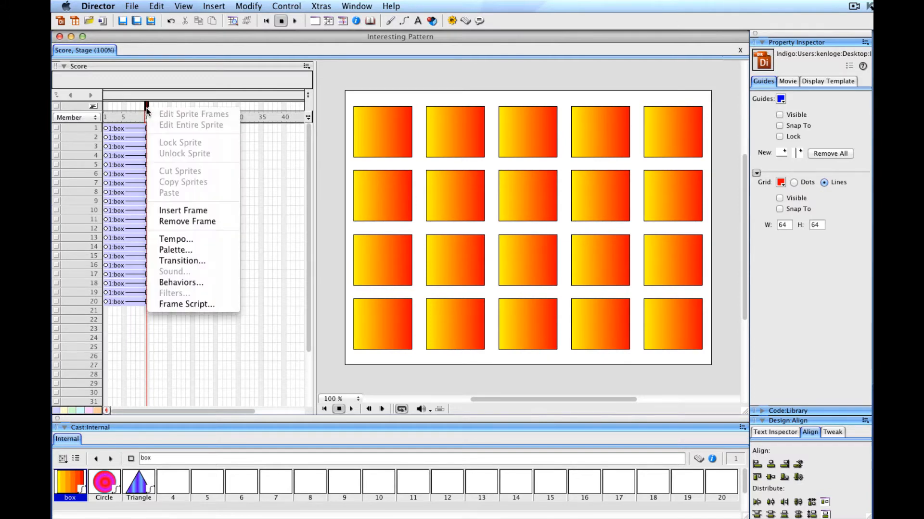
{"action": "mouse_move", "coordinate": [181, 282]}
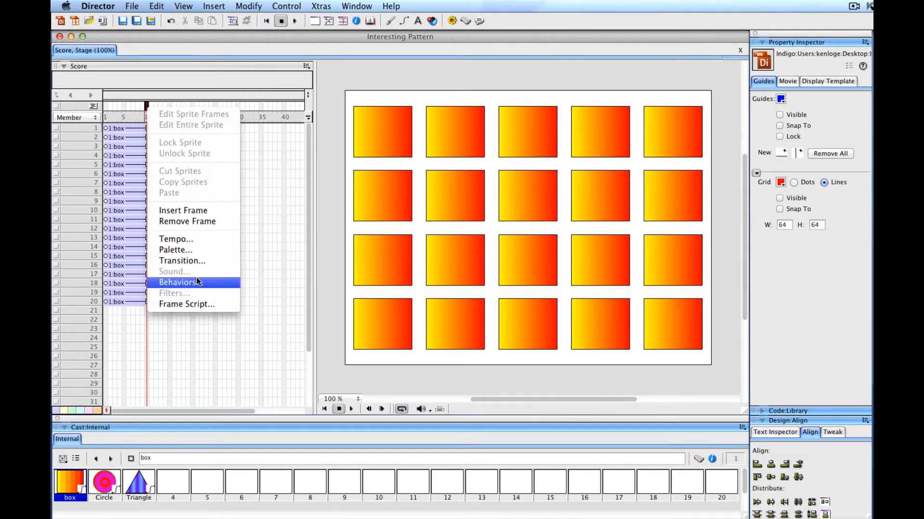
{"action": "mouse_move", "coordinate": [182, 285]}
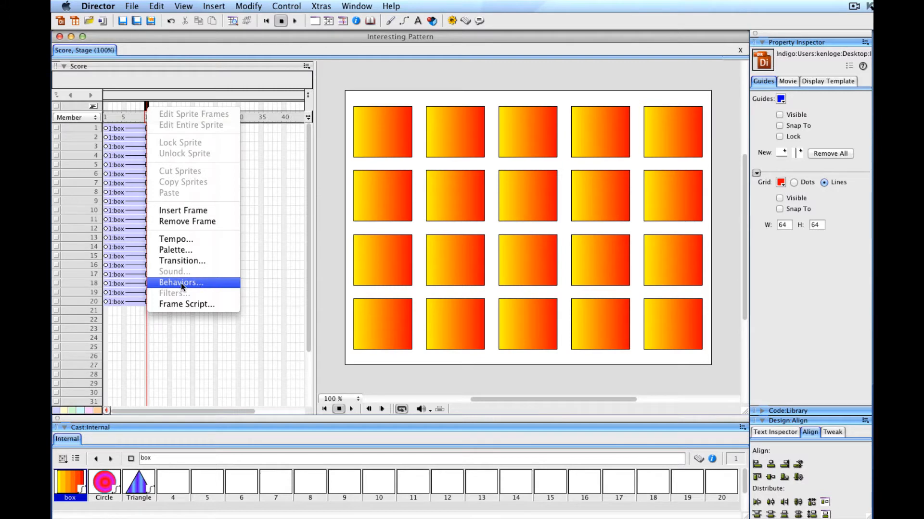
{"action": "mouse_move", "coordinate": [143, 116]}
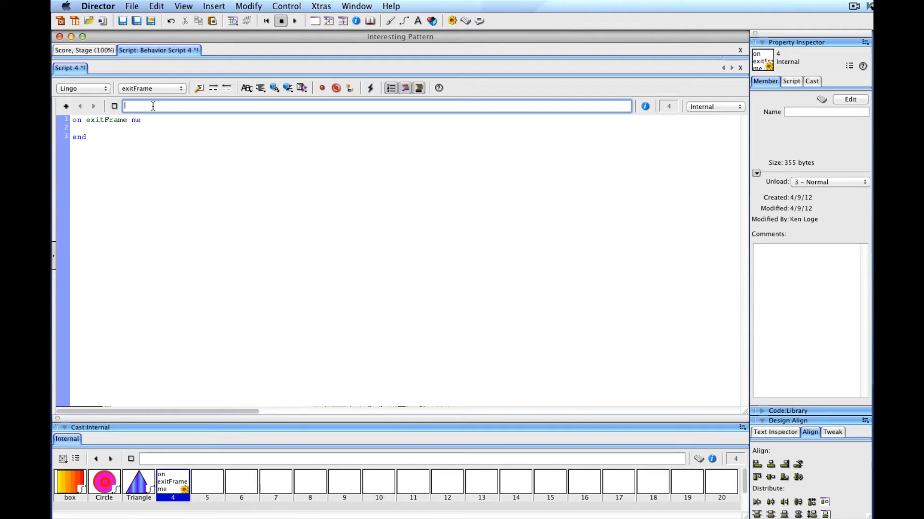
Name the script Hold Frame, write _movie.go(_movie.frame) in exitFrame and return to the score.
{"action": "type", "text": "Hold Frame"}
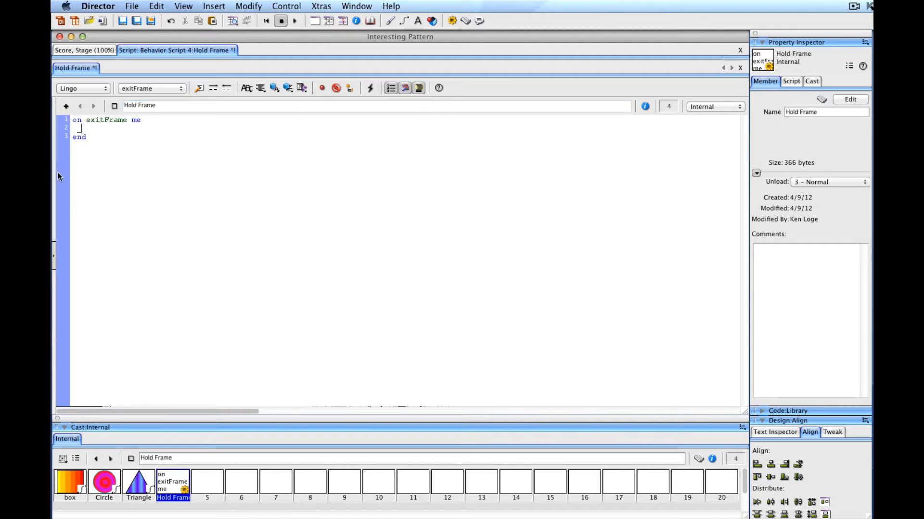
{"action": "type", "text": "_movie."}
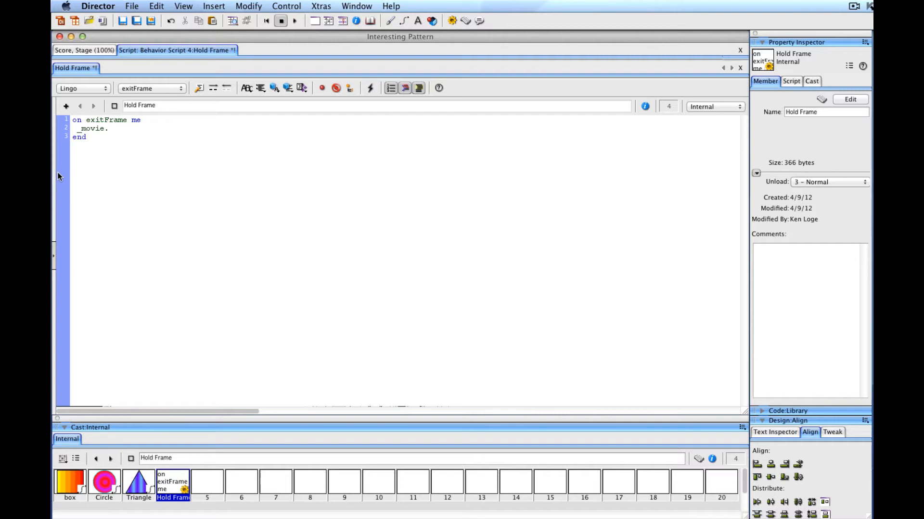
{"action": "type", "text": "go(_,"}
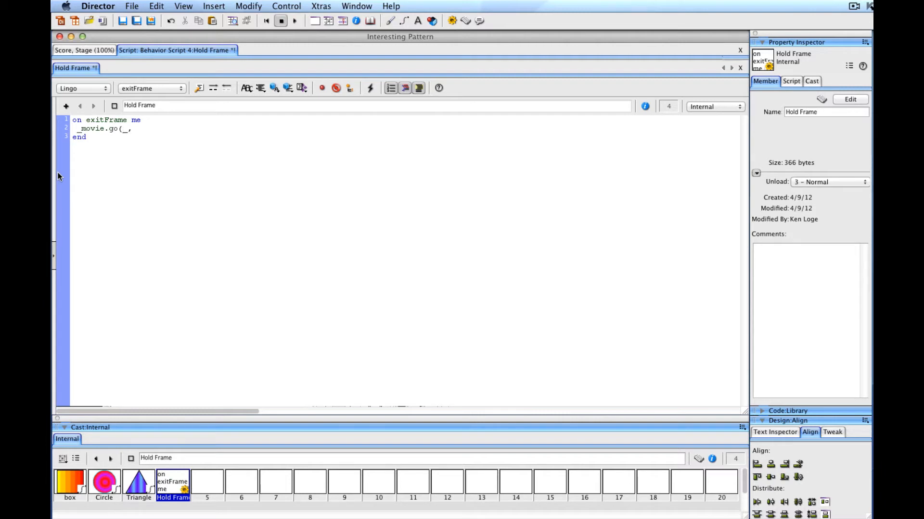
{"action": "type", "text": "movie.f"}
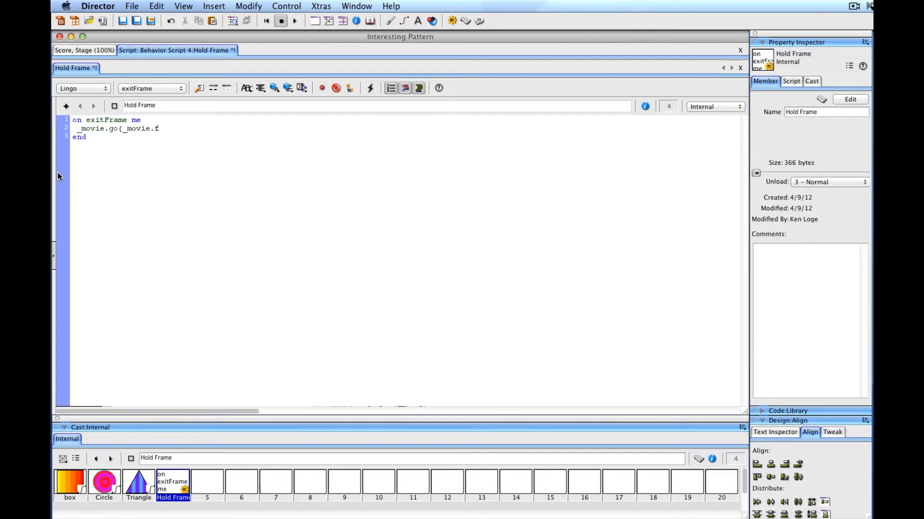
{"action": "type", "text": "rame)"}
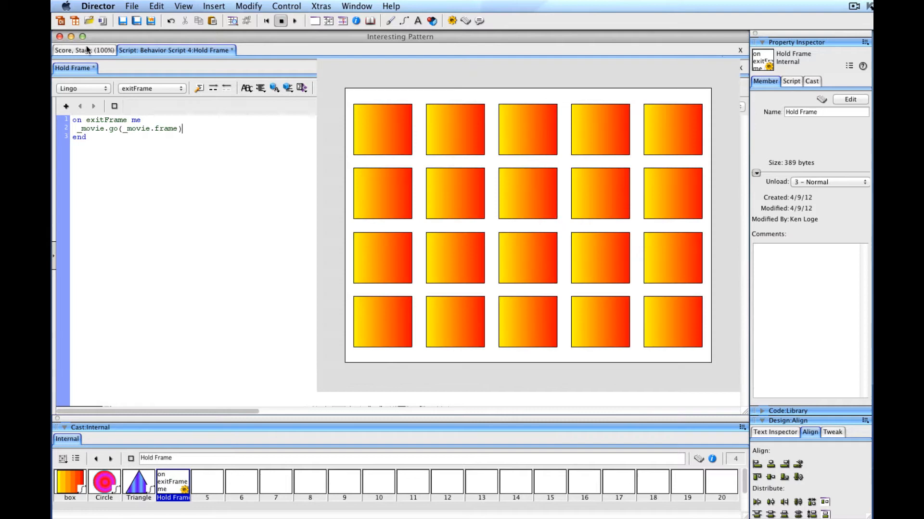
{"action": "left_click", "coordinate": [83, 50]}
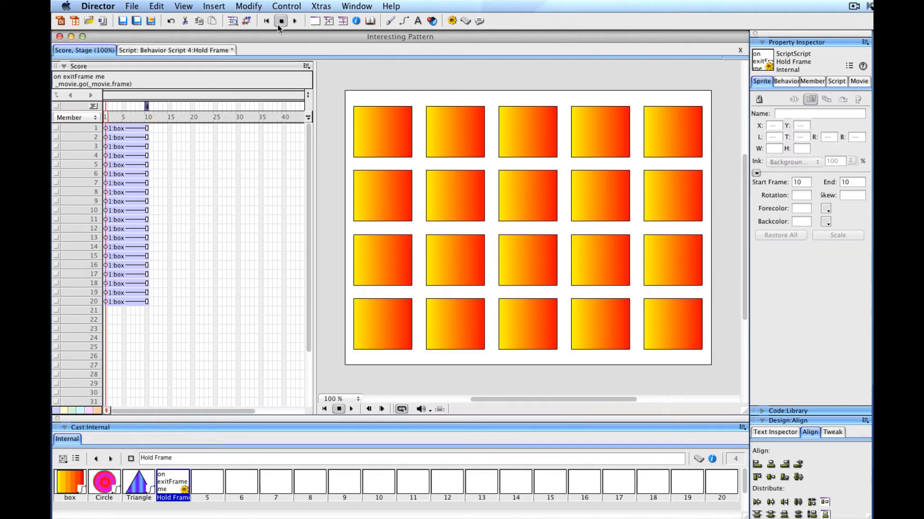
Play the movie to test that it holds on frame 10.
{"action": "left_click", "coordinate": [294, 20]}
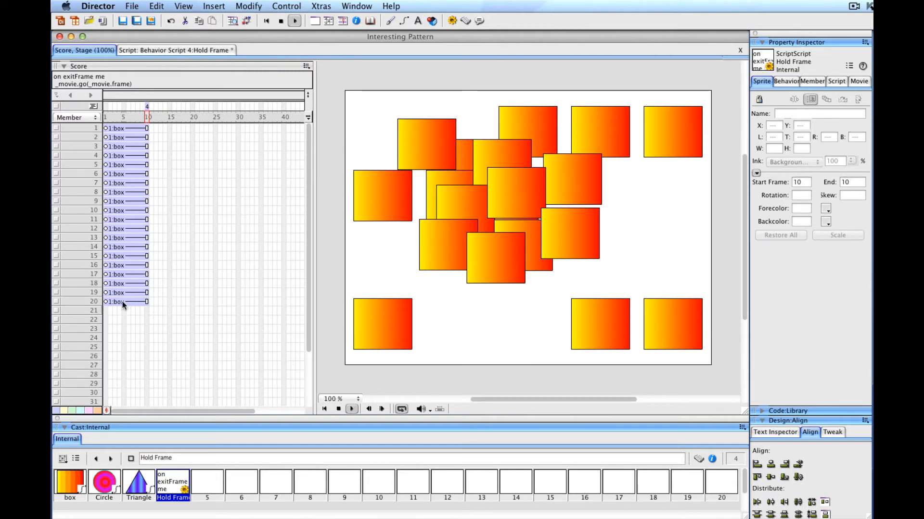
{"action": "mouse_move", "coordinate": [374, 195]}
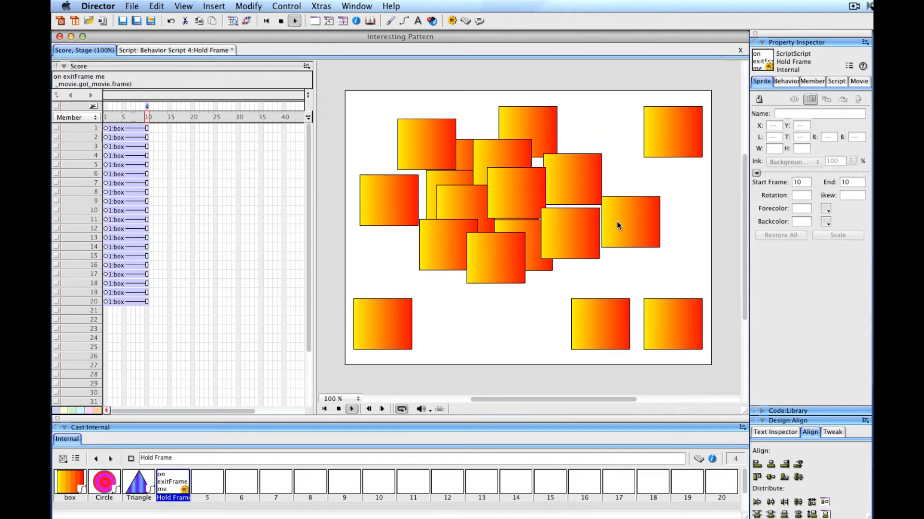
{"action": "mouse_move", "coordinate": [293, 80]}
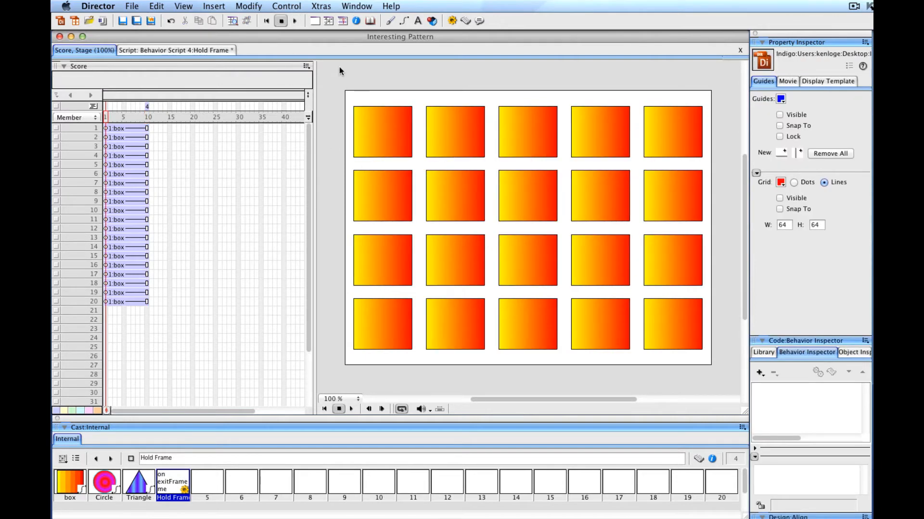
Create a new behaviour script for the top-left box and name it Move Sprite.
{"action": "right_click", "coordinate": [382, 131]}
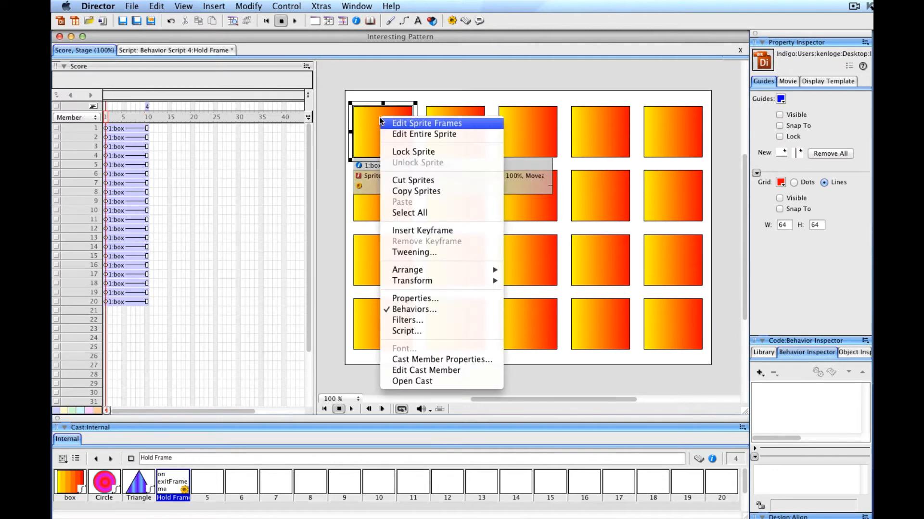
{"action": "mouse_move", "coordinate": [406, 331]}
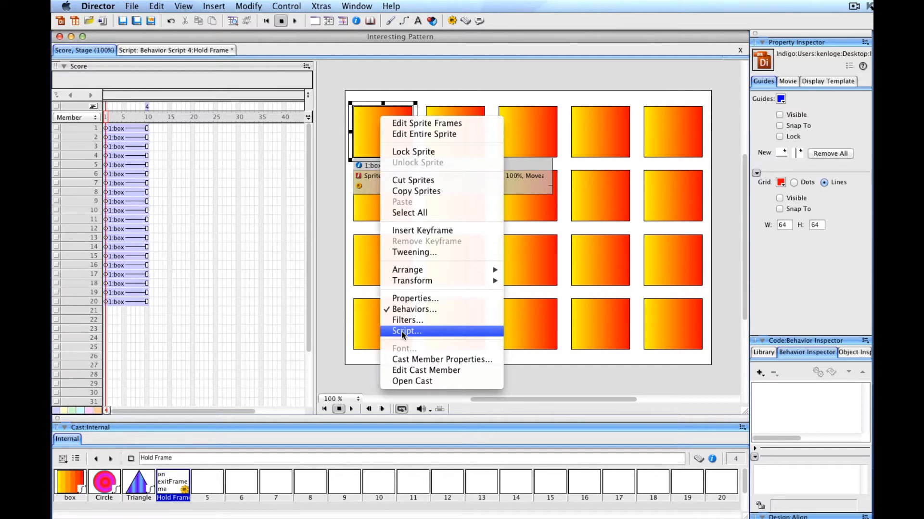
{"action": "left_click", "coordinate": [406, 330]}
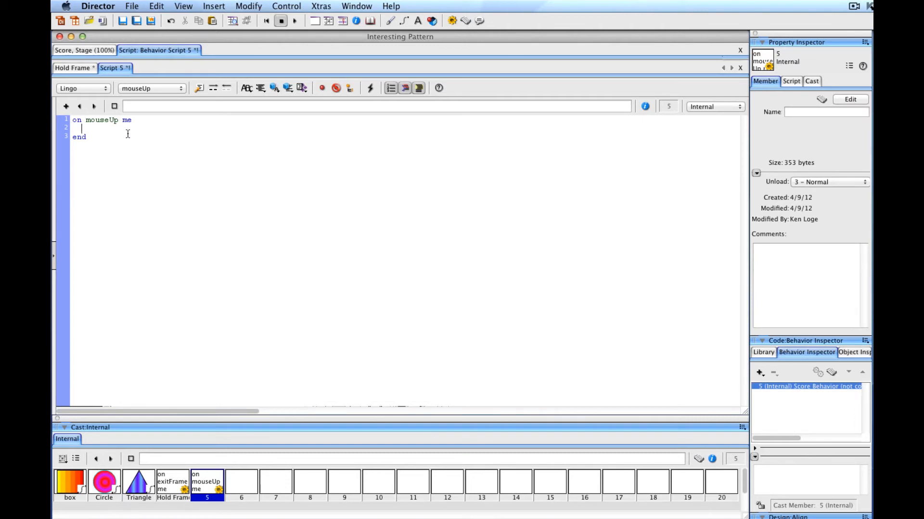
{"action": "left_click", "coordinate": [377, 107]}
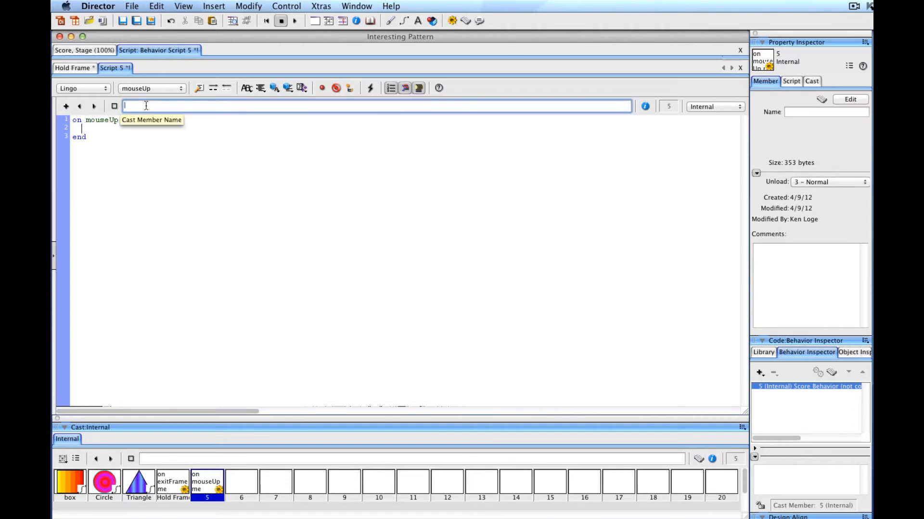
{"action": "type", "text": "Move S"}
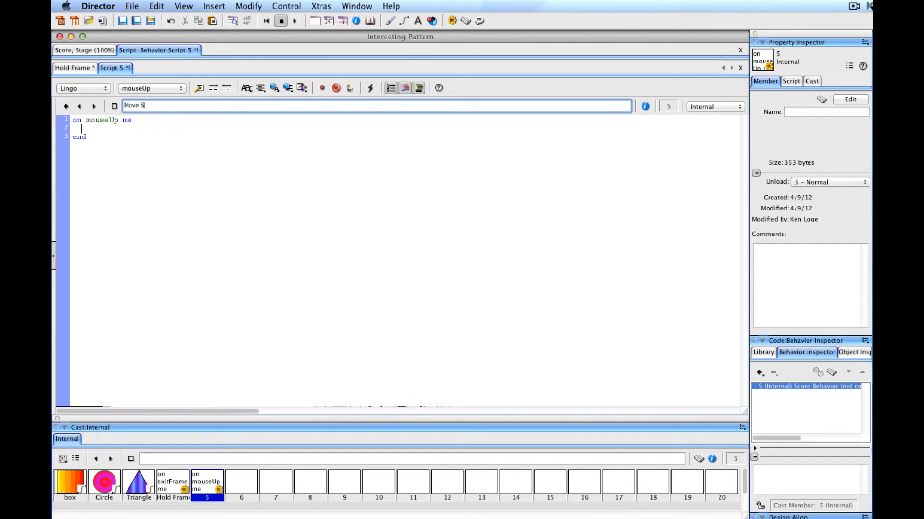
{"action": "type", "text": "prite"}
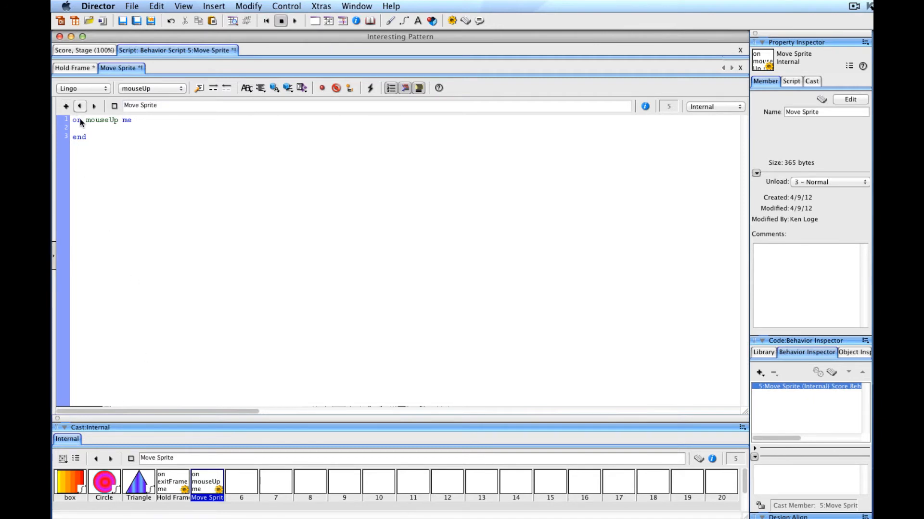
Change the handler to exitFrame and write sprite(me.spriteNum).rotation = sprite(me.spriteNum).rotation + 5.
{"action": "double_click", "coordinate": [101, 120]}
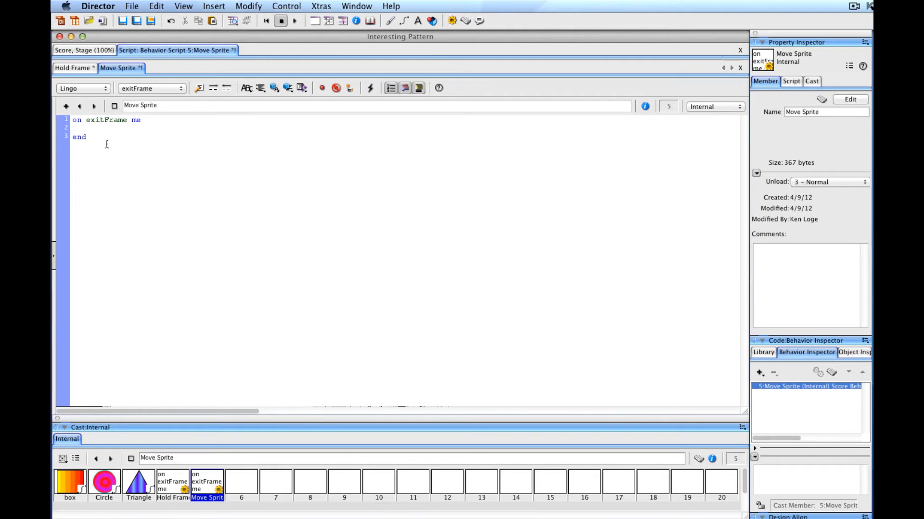
{"action": "type", "text": "sprite(me"}
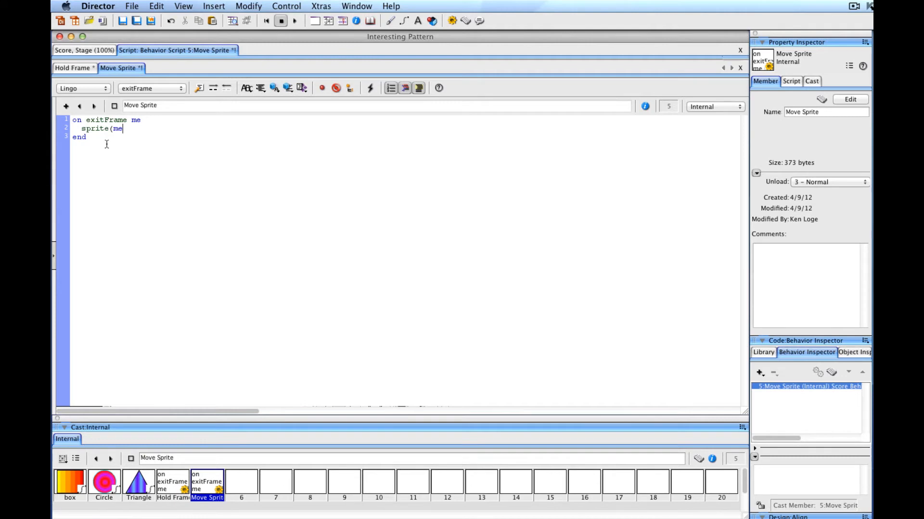
{"action": "type", "text": ".spriteNum"}
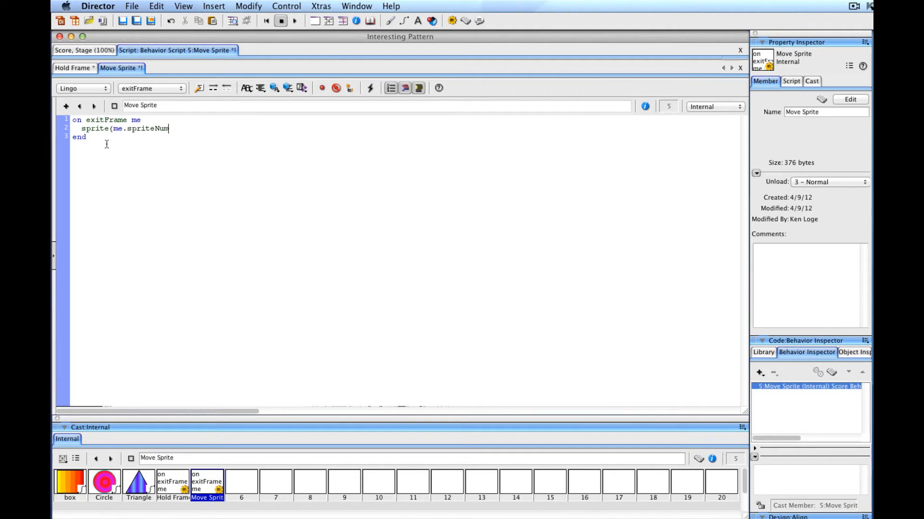
{"action": "type", "text": ")."}
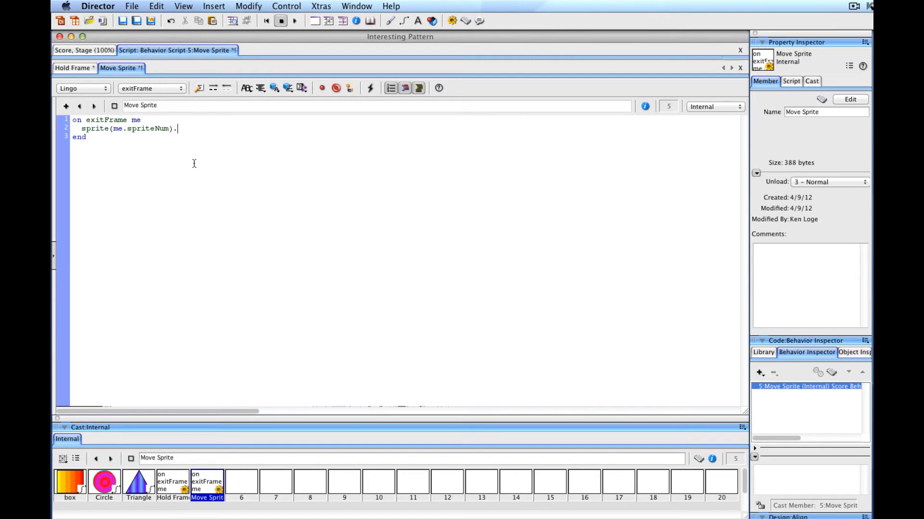
{"action": "type", "text": "rotation"}
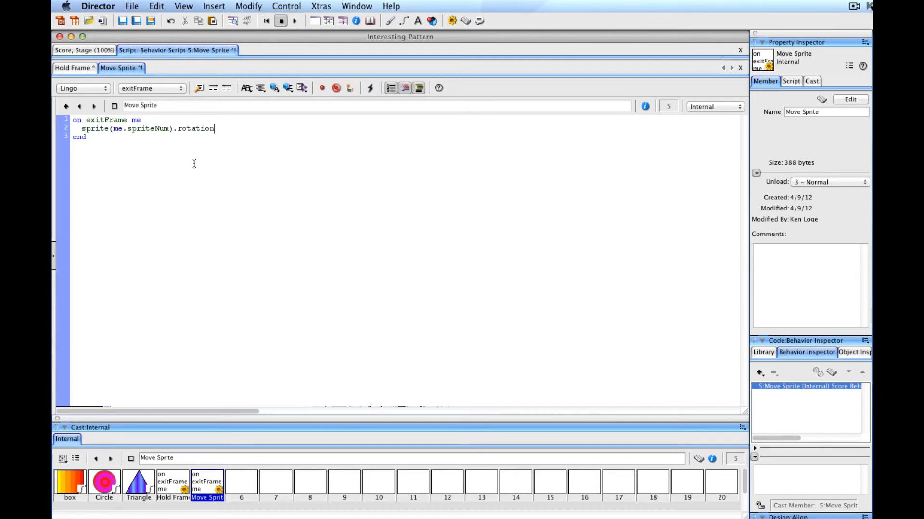
{"action": "type", "text": "="}
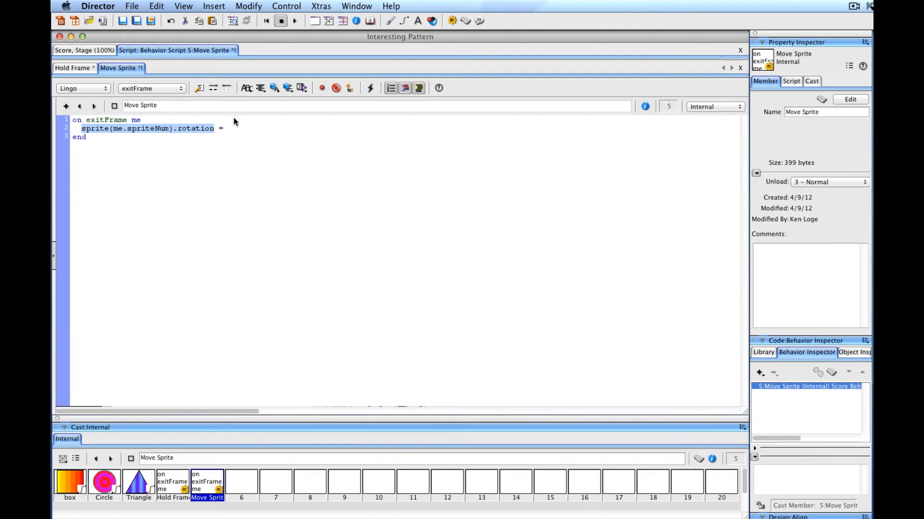
{"action": "type", "text": "sprite(me.spriteNum).rotation"}
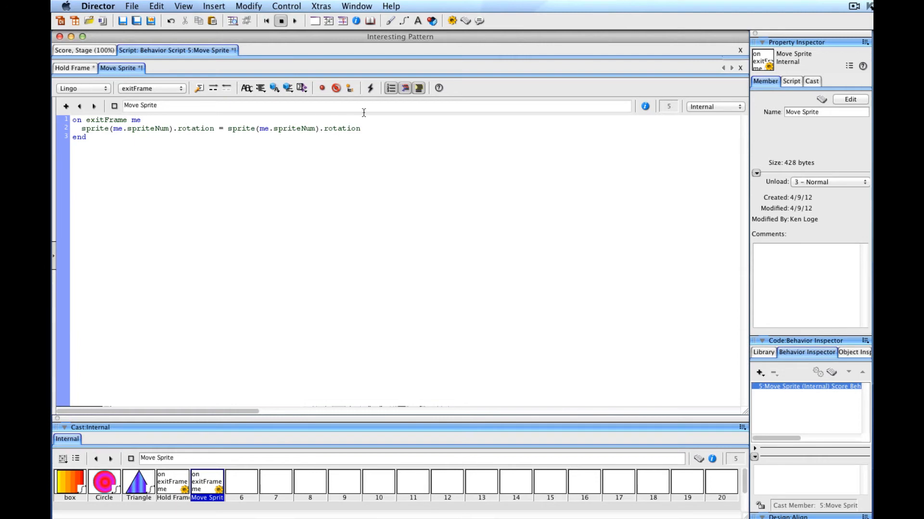
{"action": "mouse_move", "coordinate": [360, 142]}
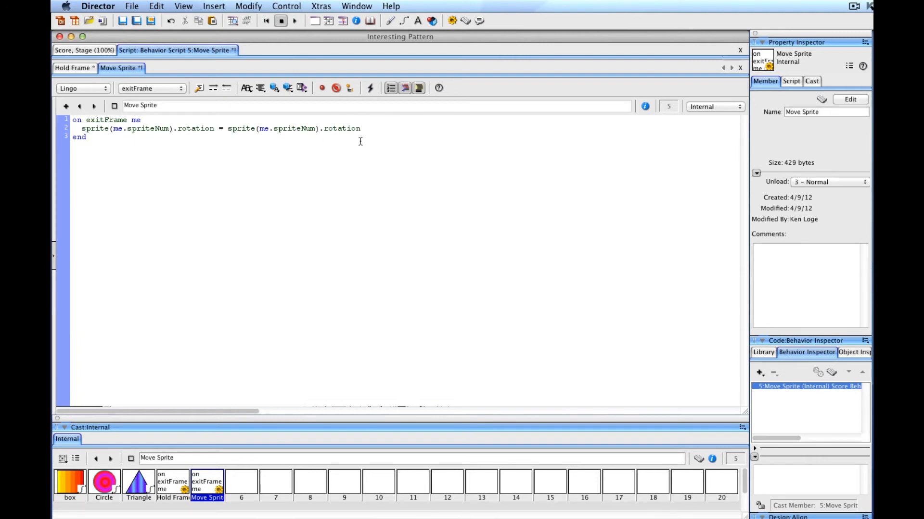
{"action": "type", "text": "+ 5"}
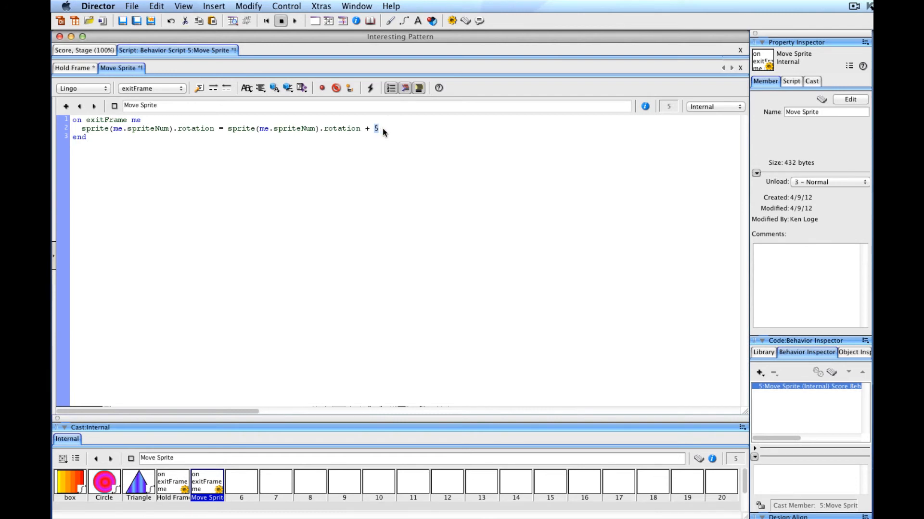
{"action": "left_click", "coordinate": [379, 128]}
{"action": "type", "text": "("}
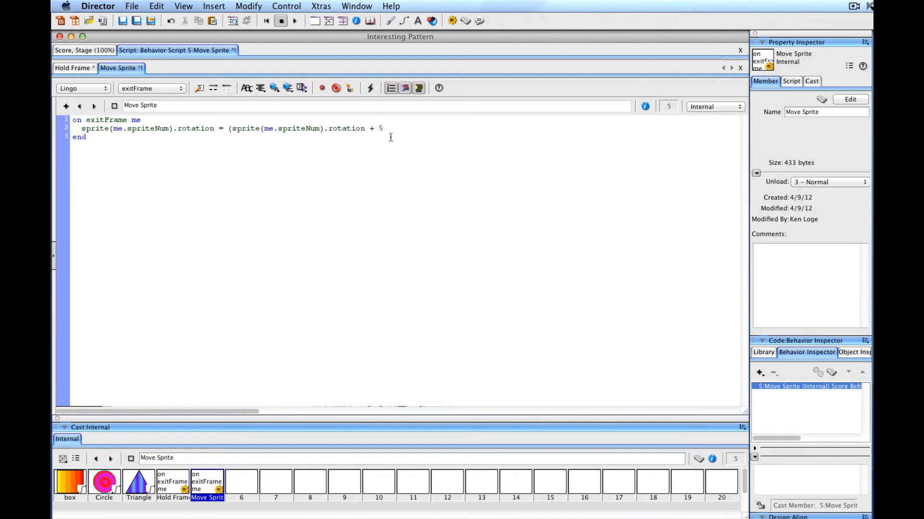
Append ') mod 360' to the rotation line so the value wraps within 0–360 and recompile.
{"action": "type", "text": ")"}
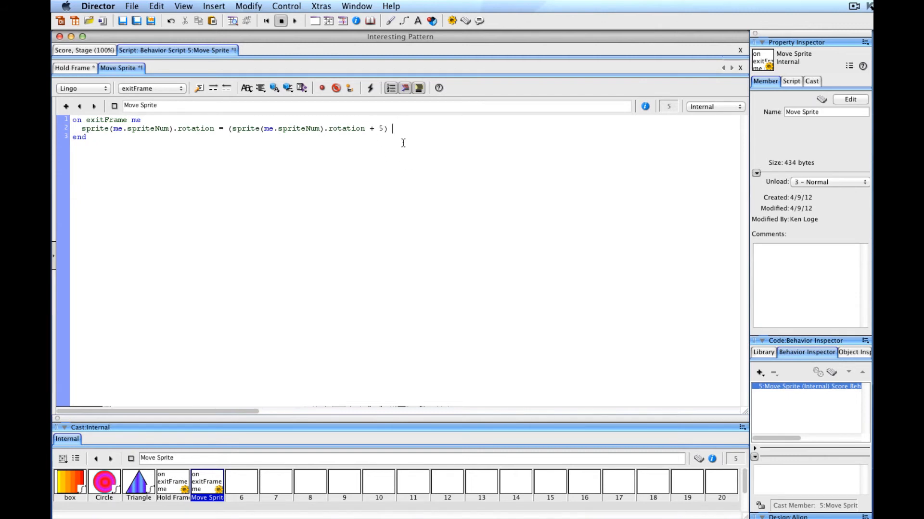
{"action": "type", "text": "mod"}
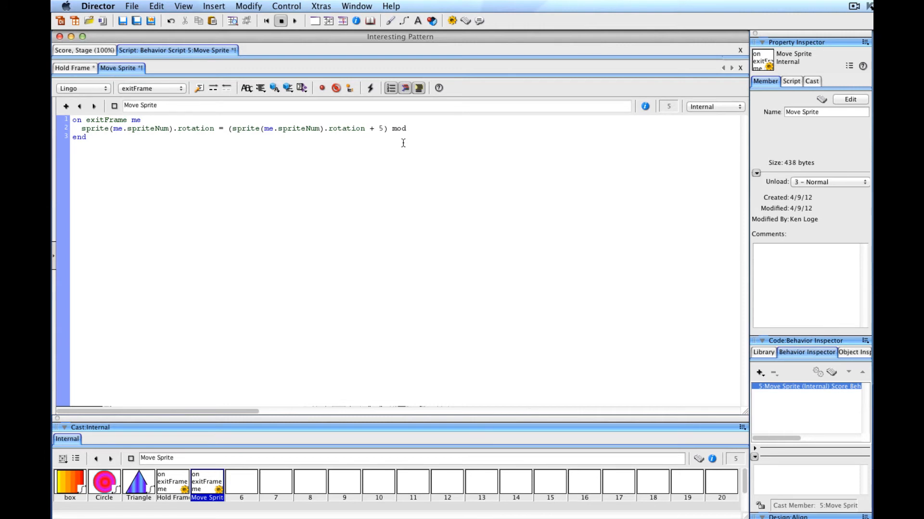
{"action": "type", "text": "360"}
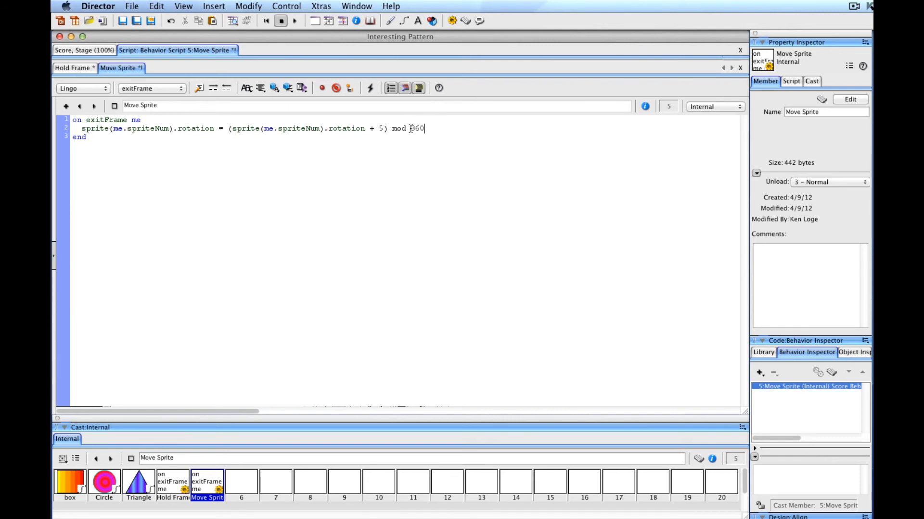
{"action": "double_click", "coordinate": [416, 128]}
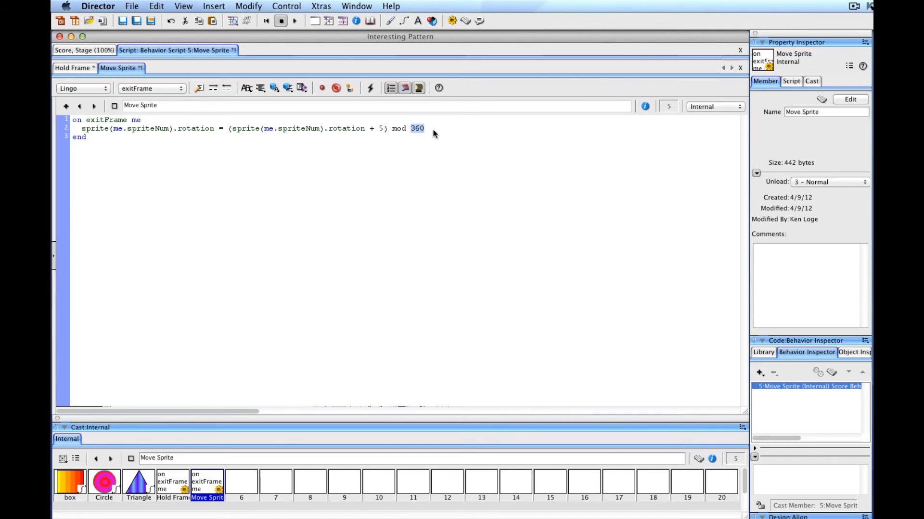
{"action": "left_click", "coordinate": [423, 128]}
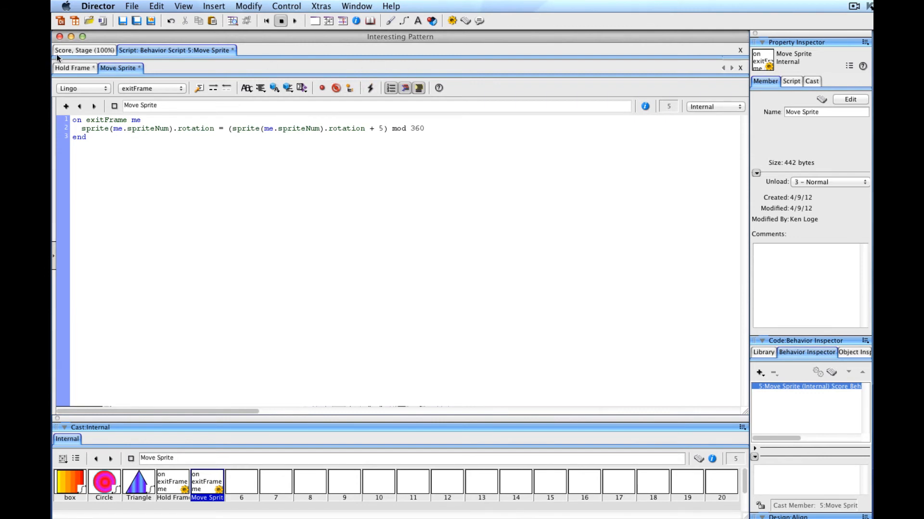
Return to the score and stage and test-play to watch the top-left box rotate.
{"action": "left_click", "coordinate": [84, 50]}
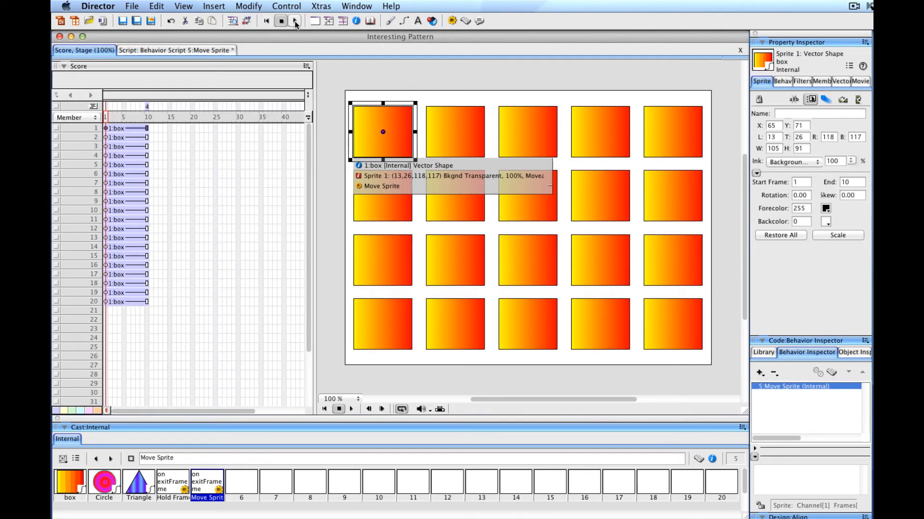
{"action": "left_click", "coordinate": [295, 20]}
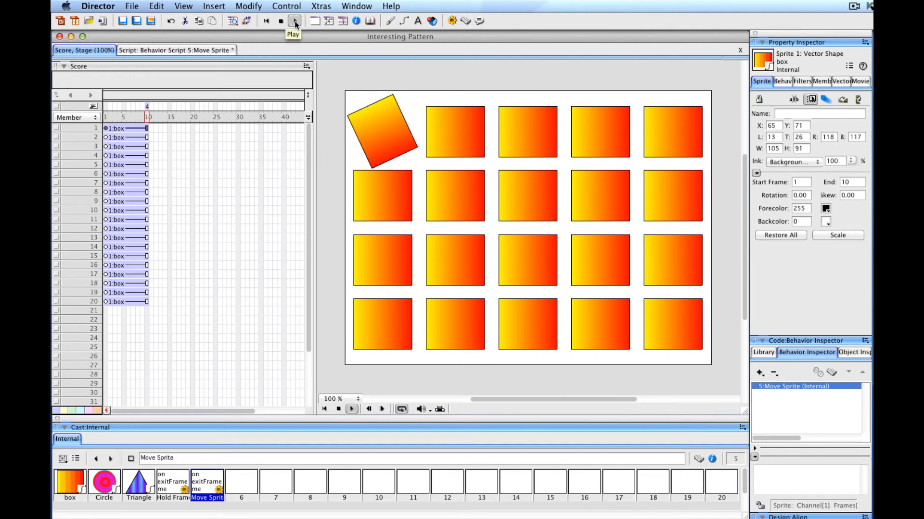
{"action": "left_click", "coordinate": [280, 20]}
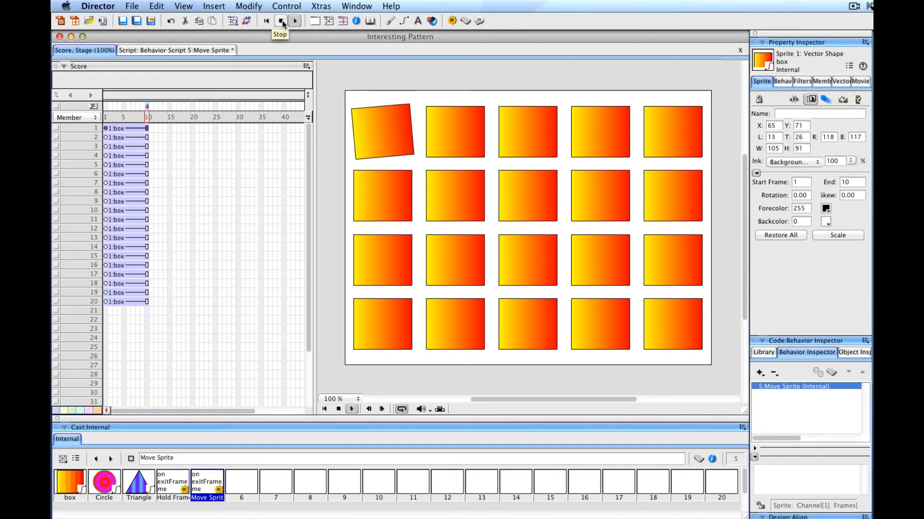
{"action": "left_click", "coordinate": [294, 21]}
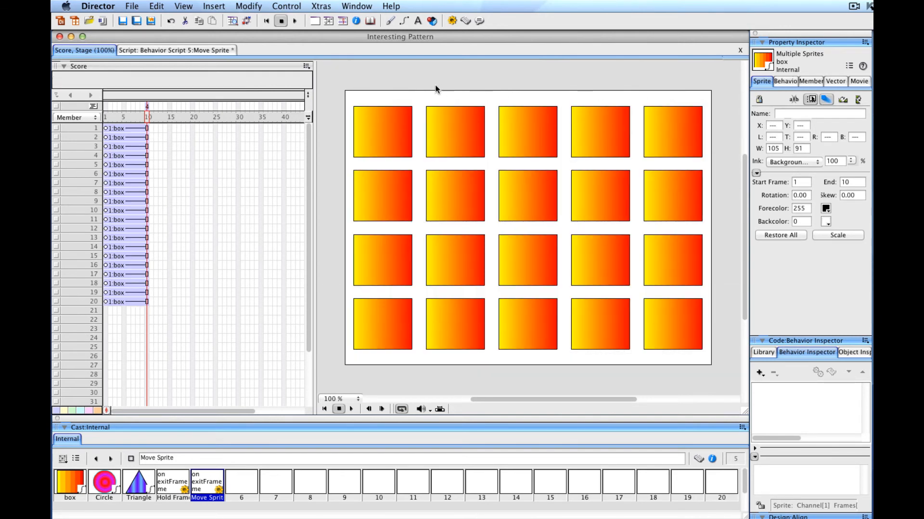
Replay the movie with trails so the box leaves a circular ring of outlines, then stop.
{"action": "left_click", "coordinate": [294, 20]}
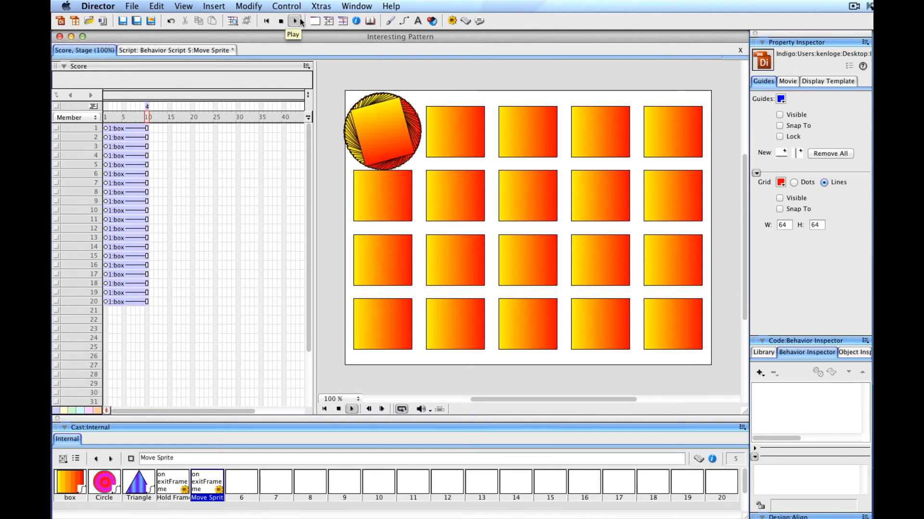
{"action": "left_click", "coordinate": [295, 20]}
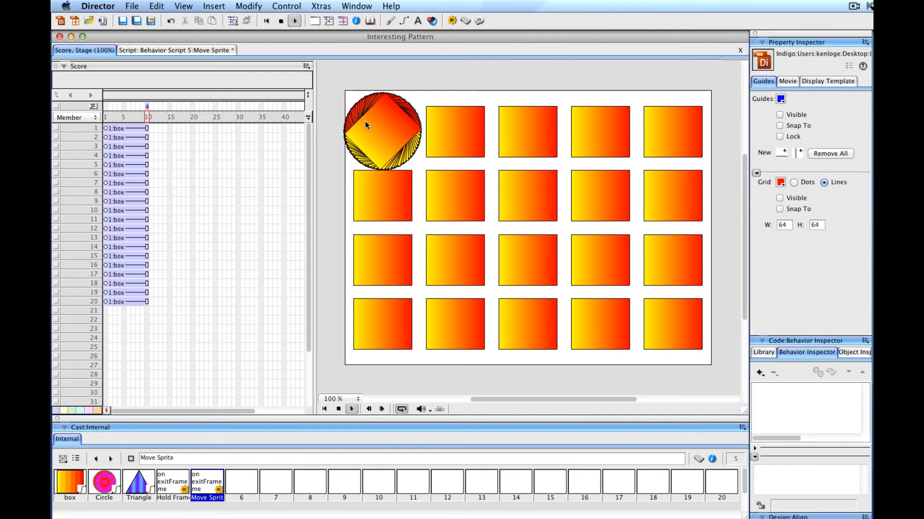
{"action": "left_click", "coordinate": [280, 21]}
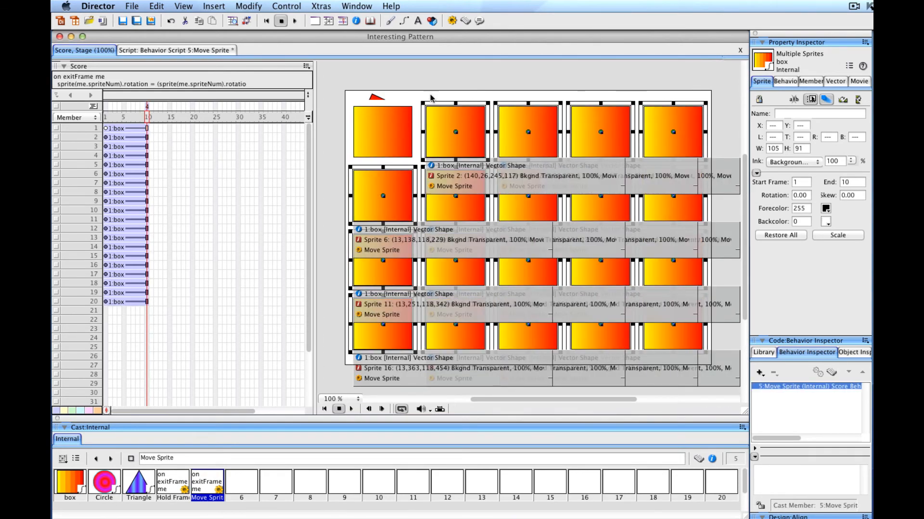
Play the movie with all twenty boxes rotating and smearing overlapping trails, then stop.
{"action": "left_click", "coordinate": [295, 20]}
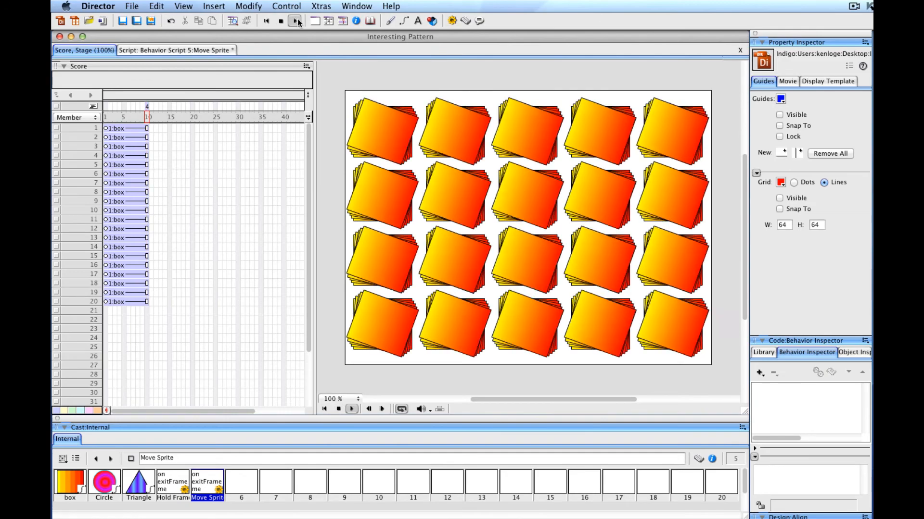
{"action": "left_click", "coordinate": [294, 20]}
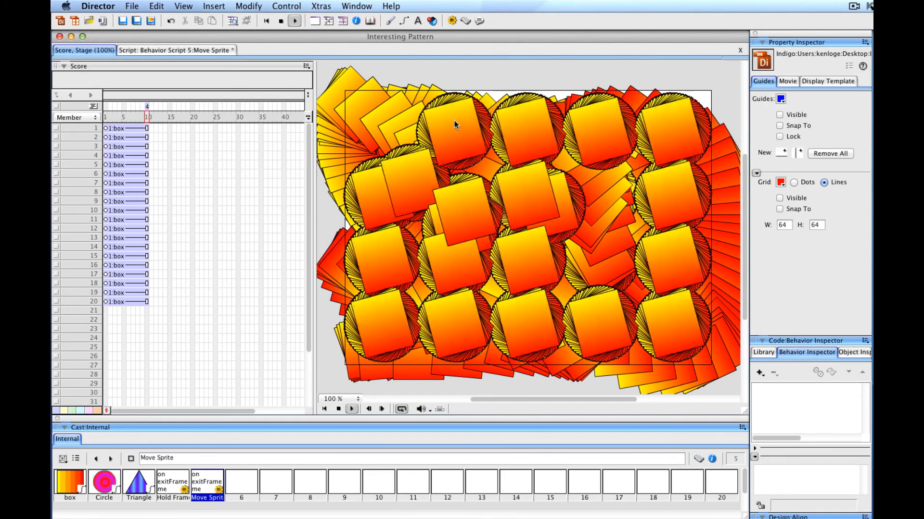
{"action": "left_click", "coordinate": [294, 20]}
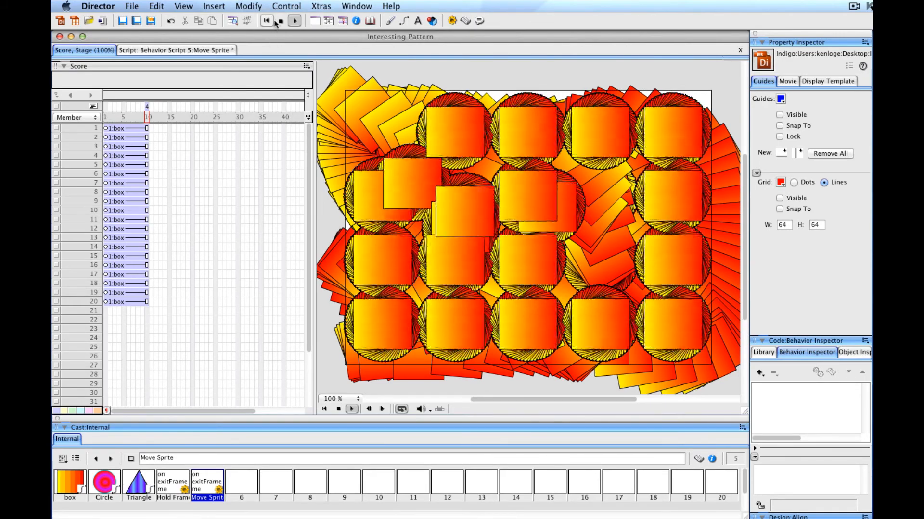
{"action": "left_click", "coordinate": [280, 21]}
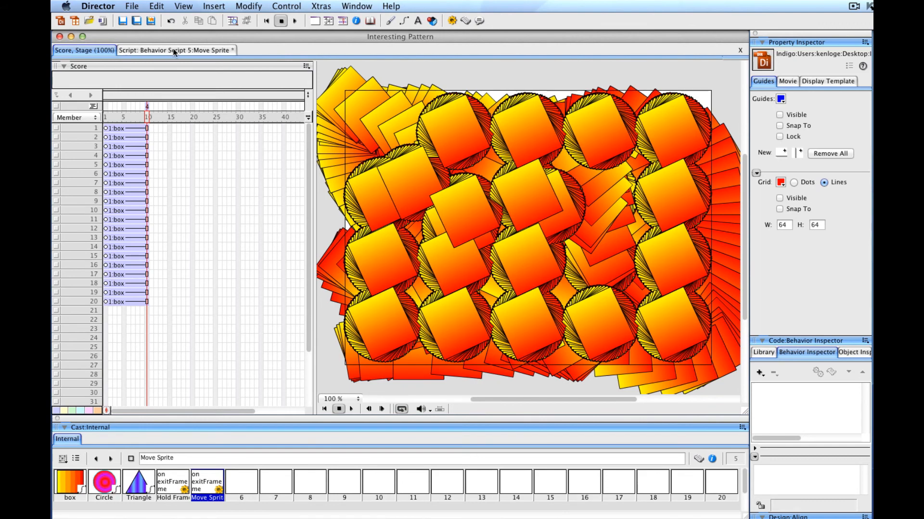
Add an empty 'on mouseUp me ... end' handler to the Move Sprite script.
{"action": "left_click", "coordinate": [175, 49]}
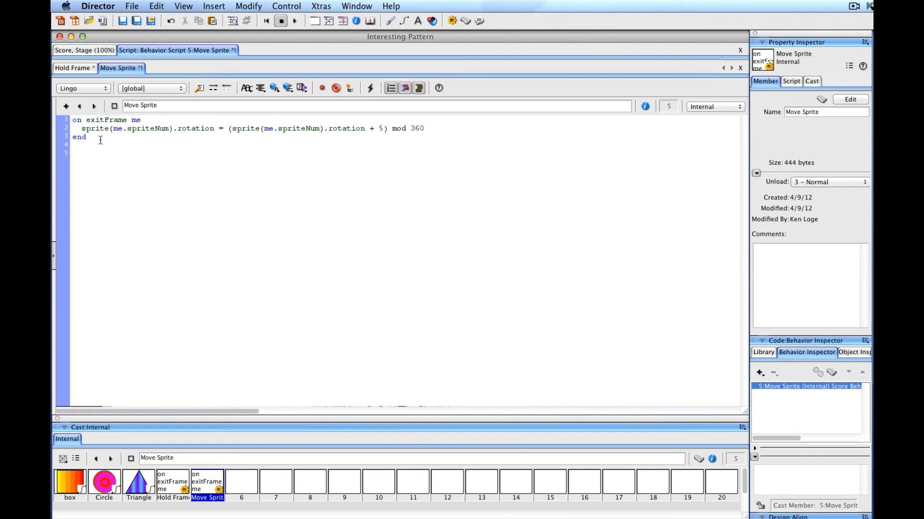
{"action": "type", "text": "on m"}
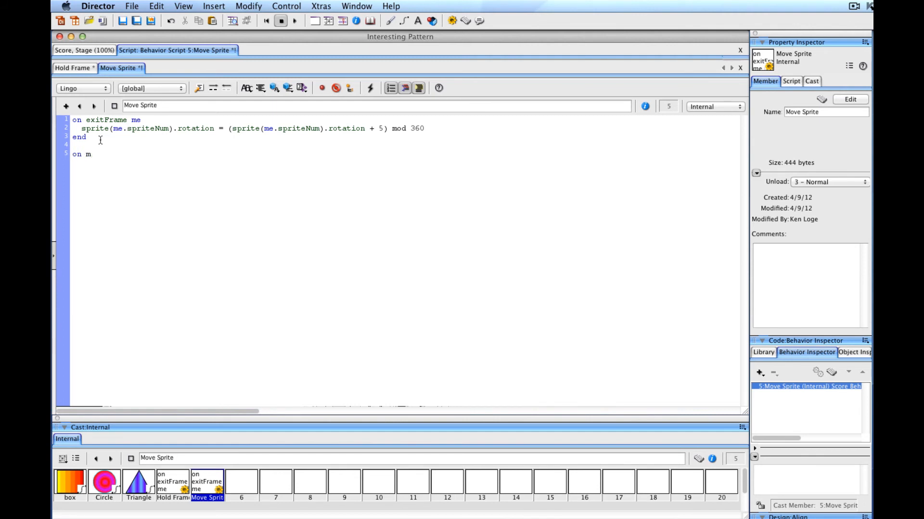
{"action": "type", "text": "ouseUp"}
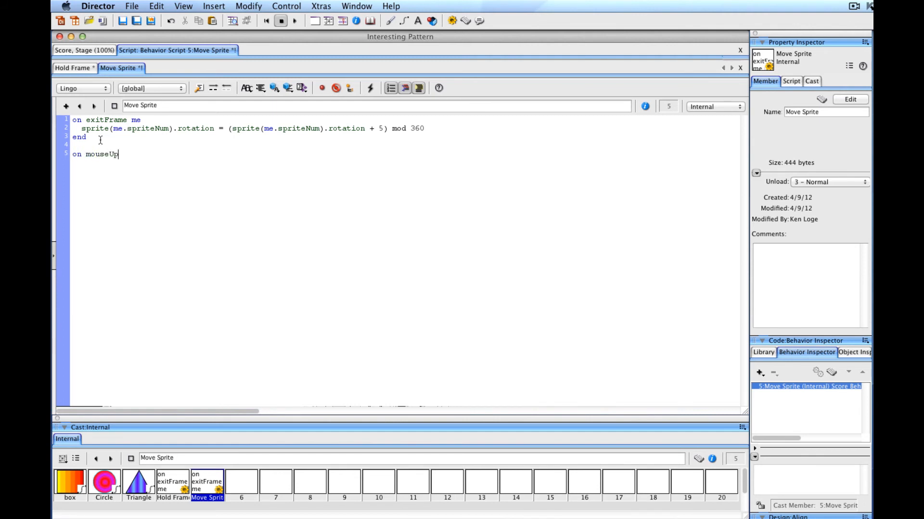
{"action": "type", "text": "me"}
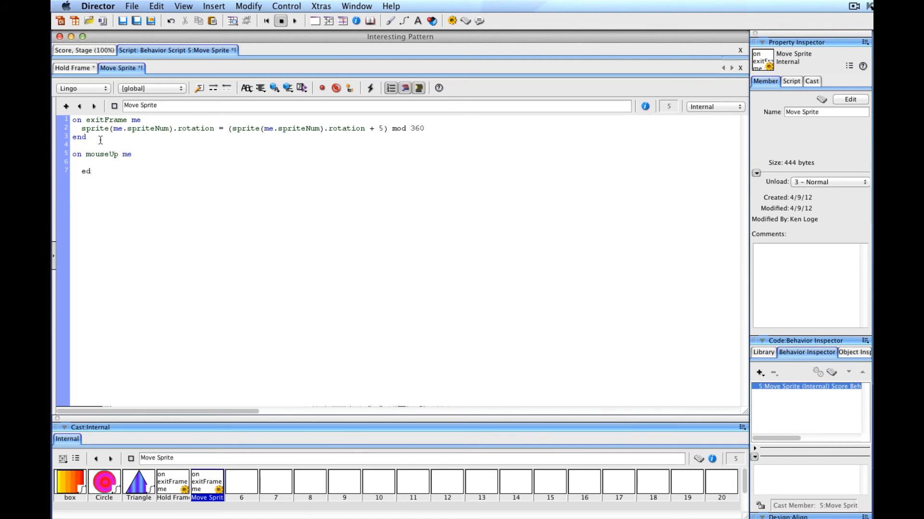
{"action": "type", "text": "nd"}
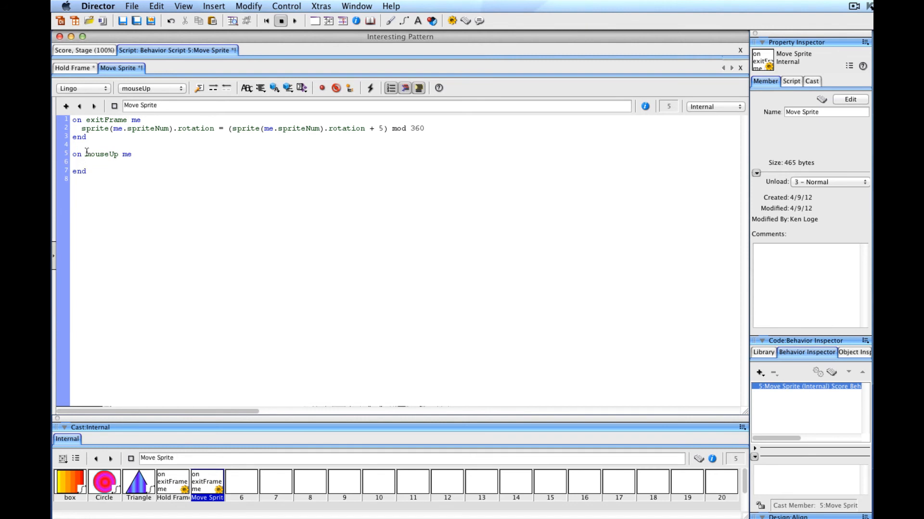
Inside the handler write sprite(me.spriteNum).member = "triangle".
{"action": "left_click", "coordinate": [77, 163]}
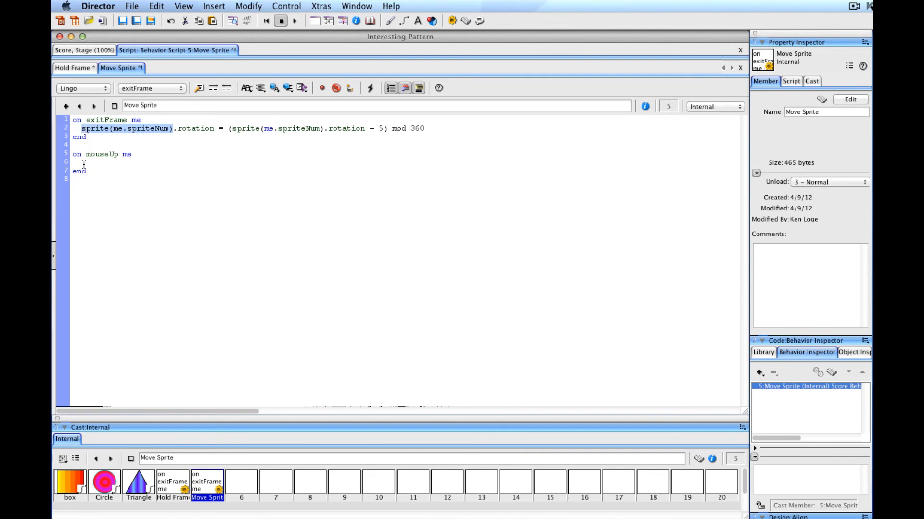
{"action": "type", "text": "sprite(me.spriteNum)"}
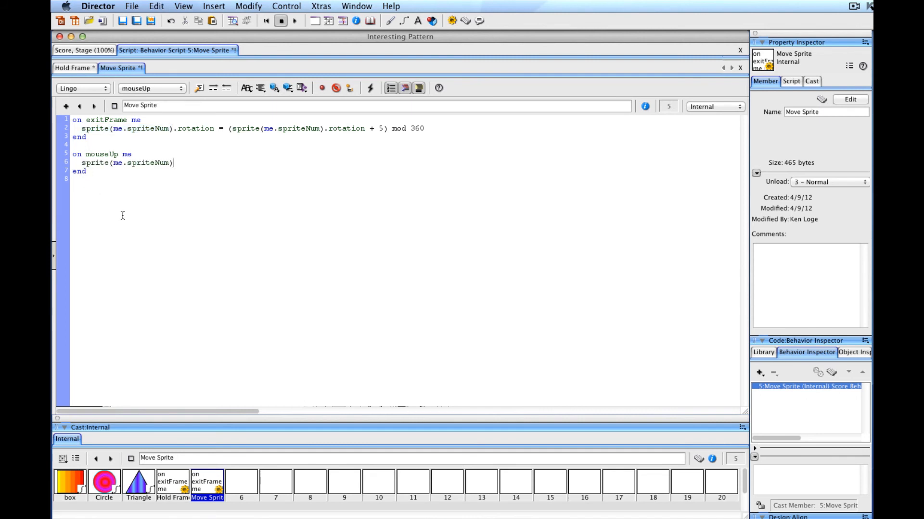
{"action": "type", "text": "."}
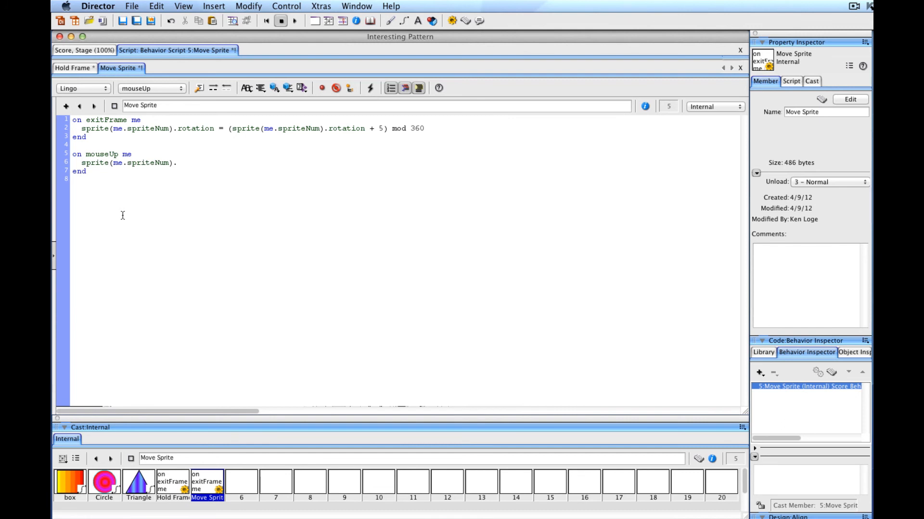
{"action": "type", "text": "member"}
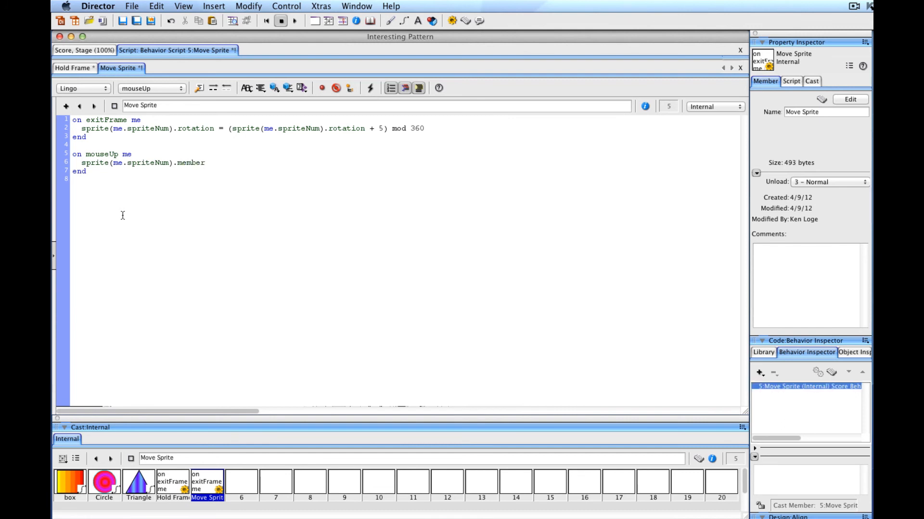
{"action": "type", "text": "="}
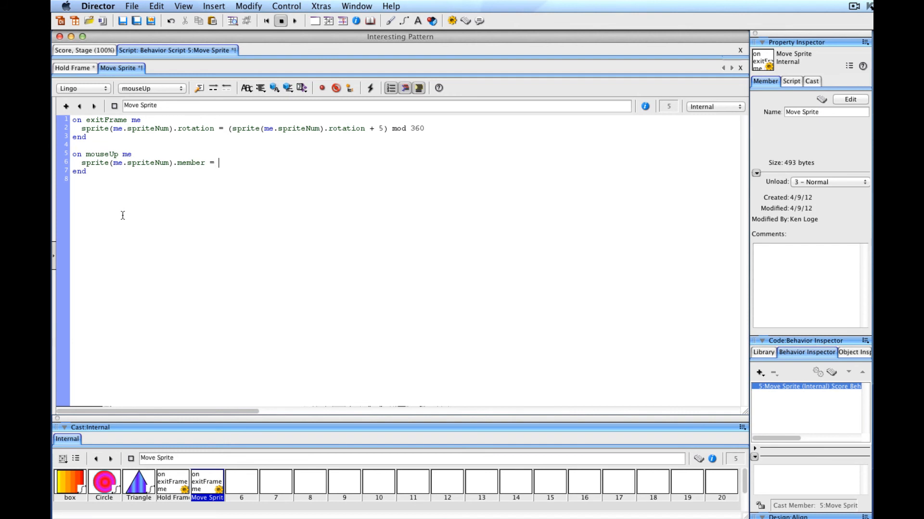
{"action": "type", "text": "\"tria"}
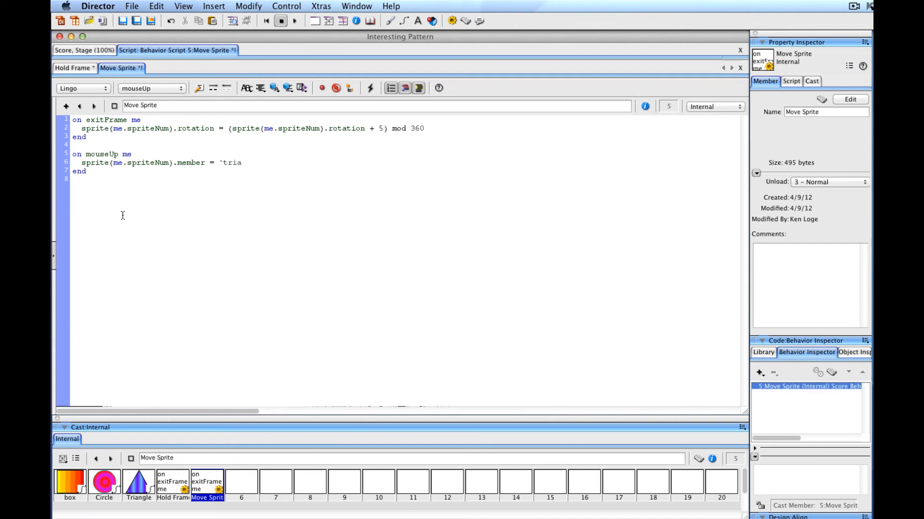
{"action": "type", "text": "ngle\""}
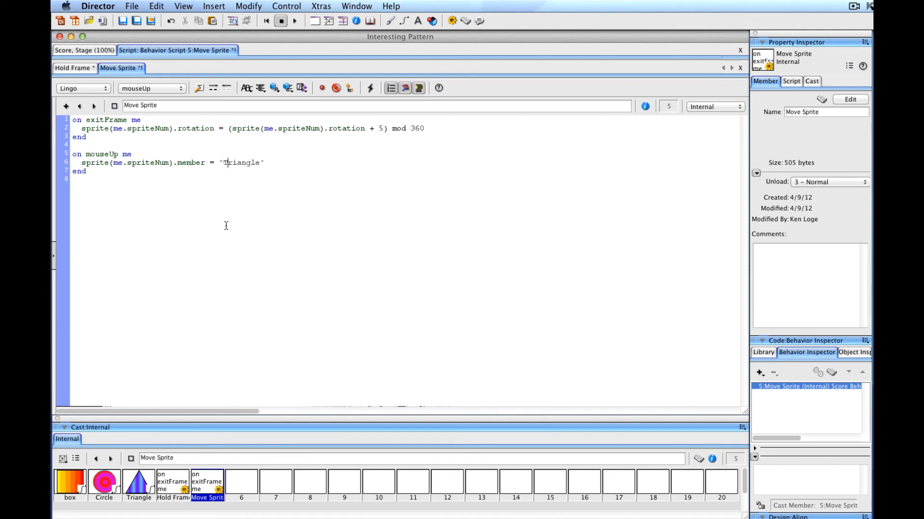
{"action": "mouse_move", "coordinate": [155, 483]}
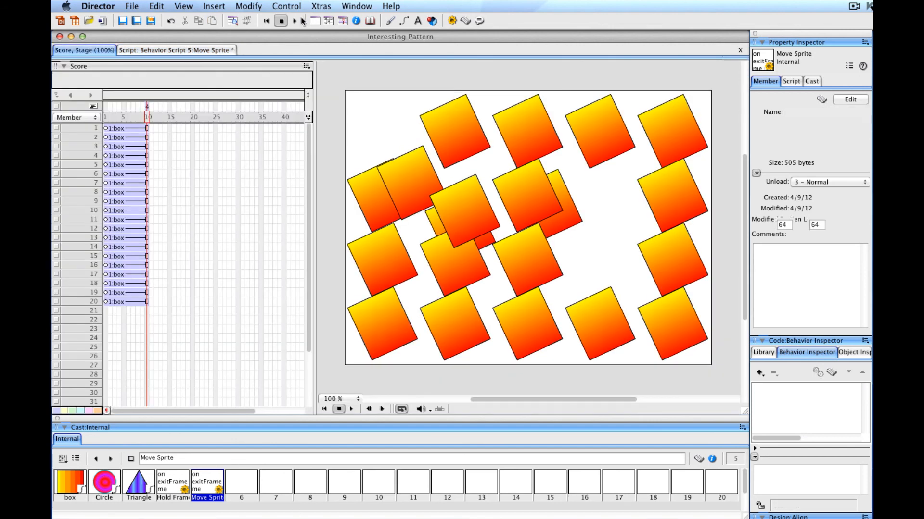
{"action": "left_click", "coordinate": [292, 20]}
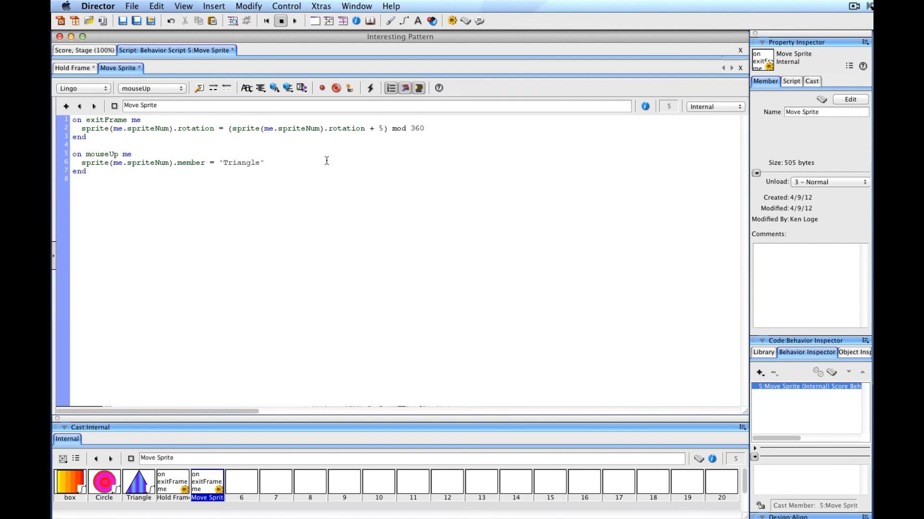
{"action": "mouse_move", "coordinate": [540, 505]}
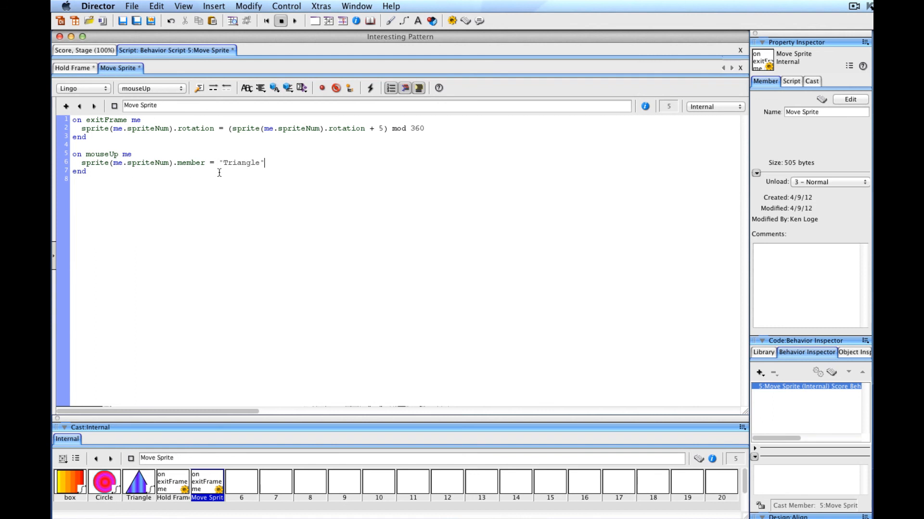
{"action": "mouse_move", "coordinate": [317, 170]}
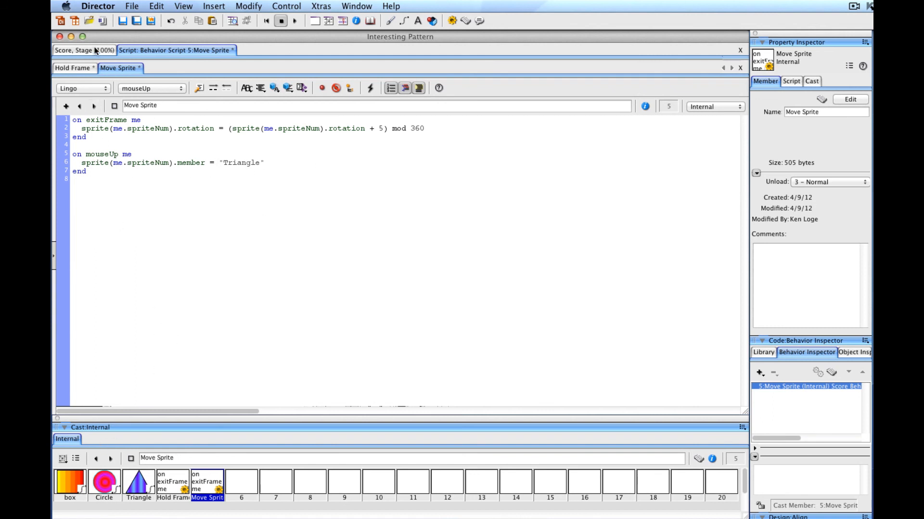
{"action": "mouse_move", "coordinate": [84, 50]}
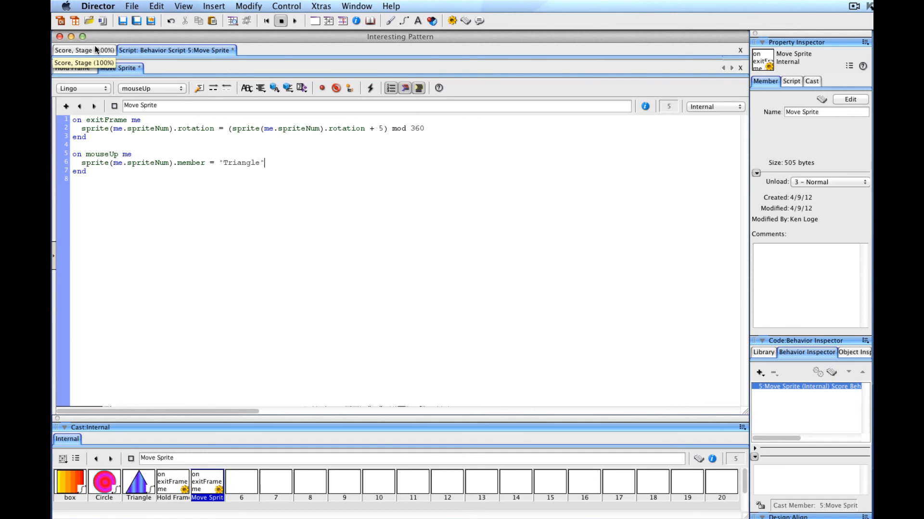
Bring the stage back with the clicked triangles visible and replay the rotating grid.
{"action": "left_click", "coordinate": [83, 50]}
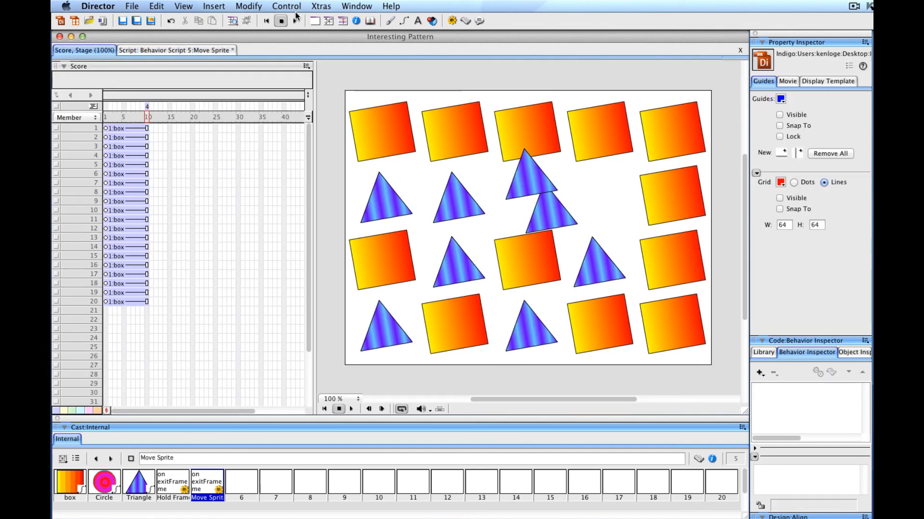
{"action": "left_click", "coordinate": [295, 21]}
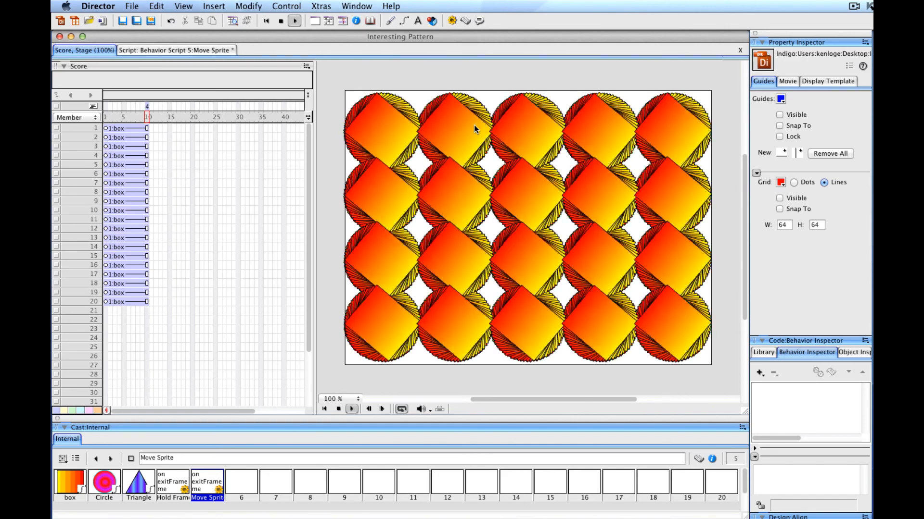